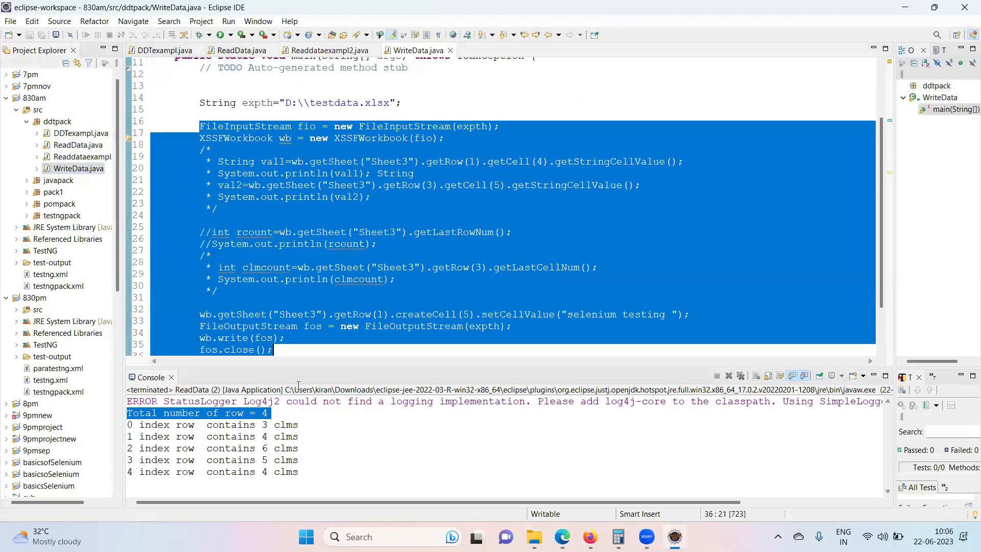
- Remove the old reading code from main and repoint the path at D:\\testdatanew.xlsx, saved
{"action": "key", "text": "Delete"}
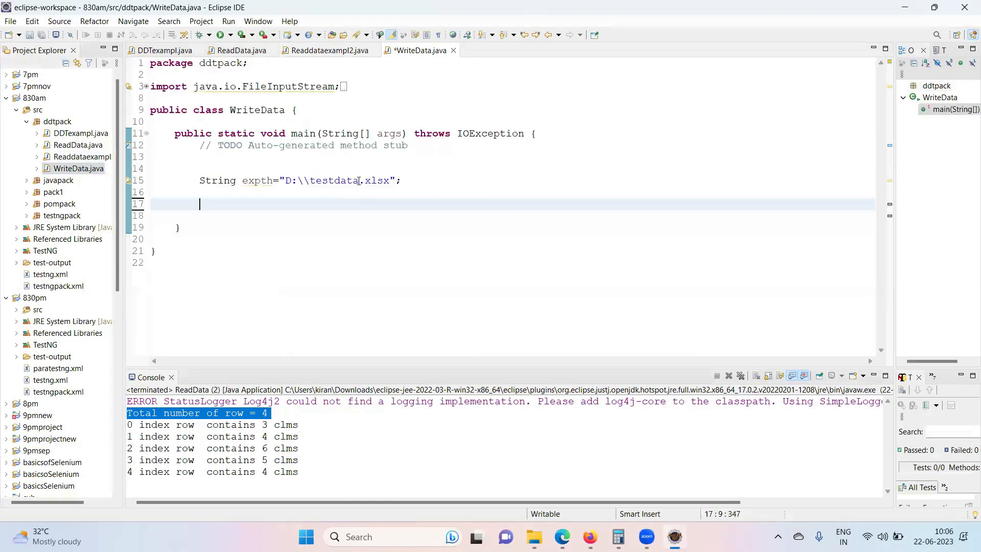
{"action": "type", "text": "new"}
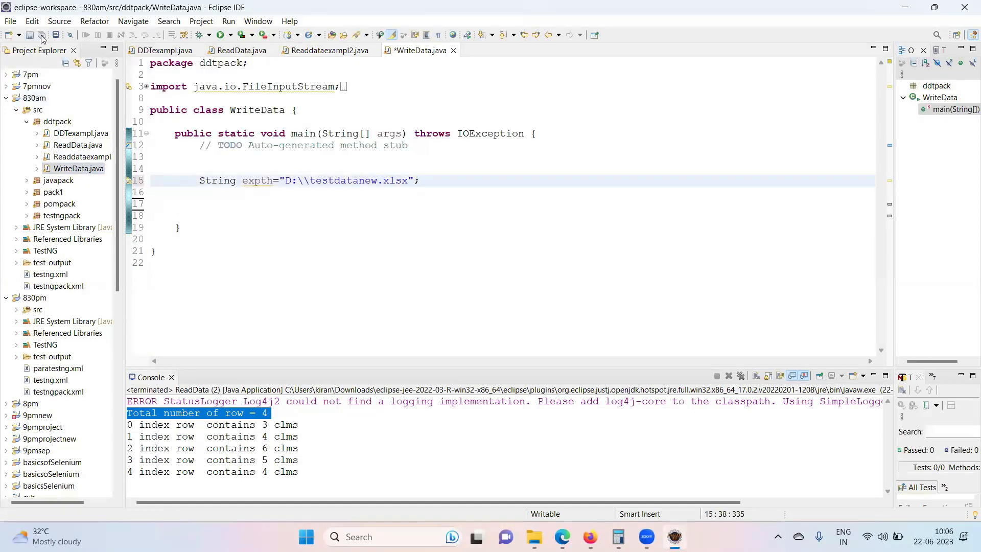
{"action": "key", "text": "ctrl+s"}
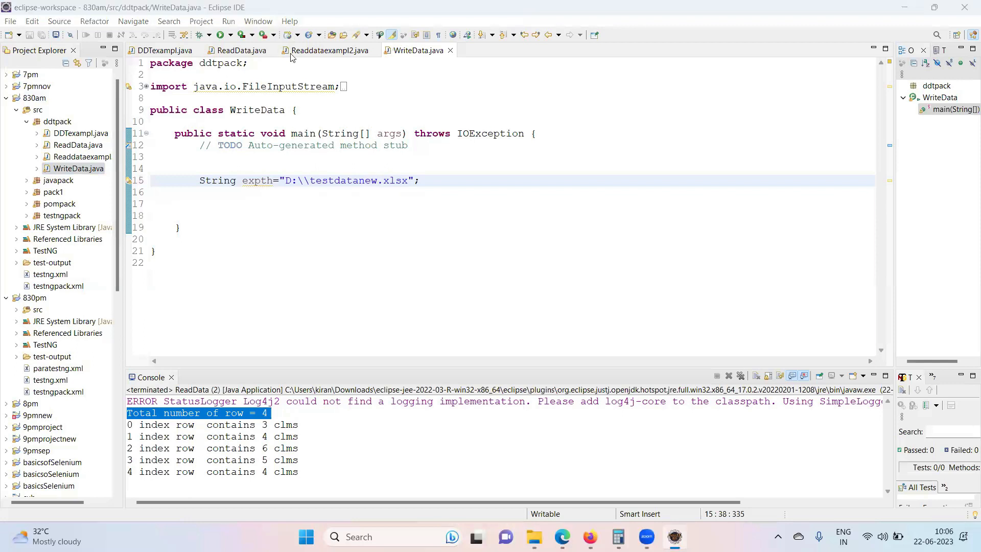
{"action": "left_click", "coordinate": [385, 203]}
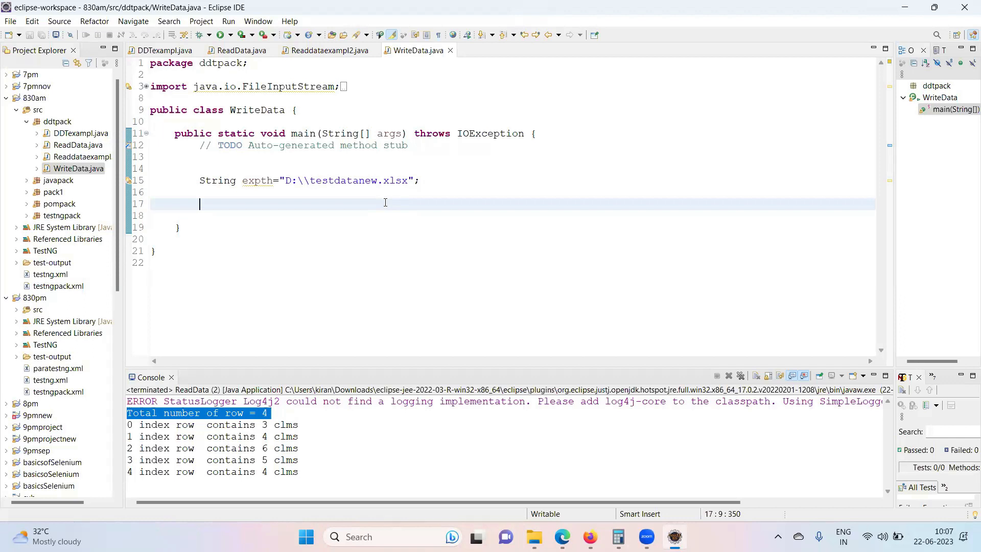
{"action": "mouse_move", "coordinate": [674, 534]}
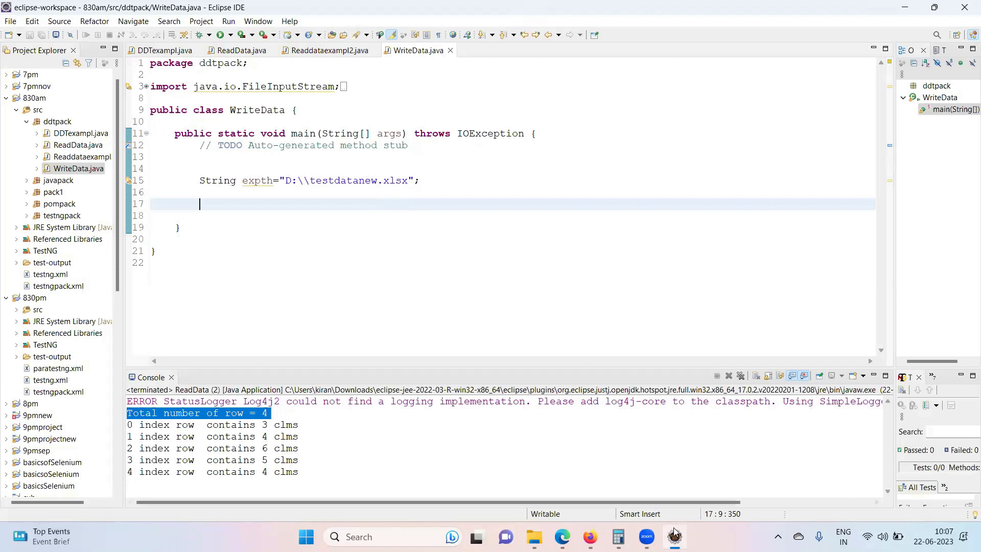
{"action": "mouse_move", "coordinate": [645, 537]}
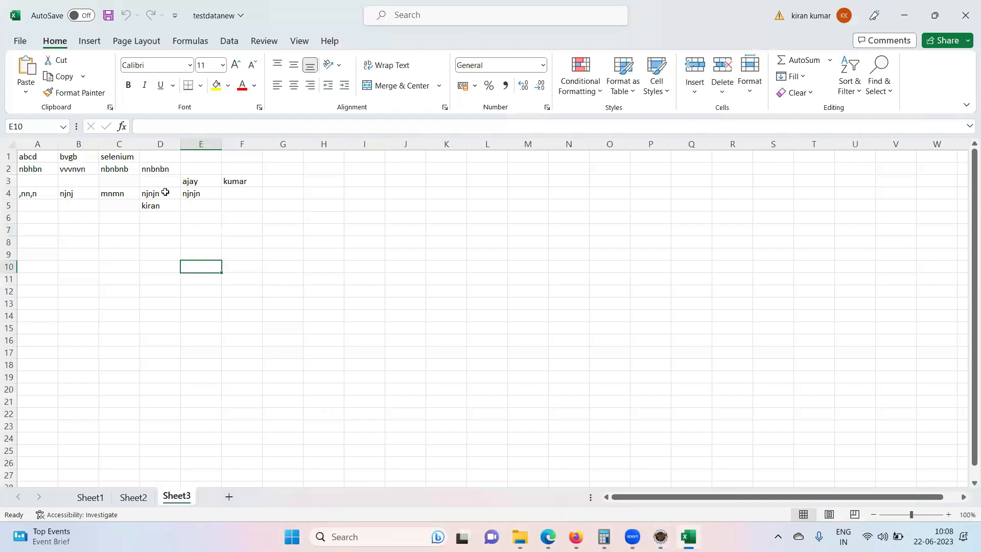
- Look over the existing Sheet3 entries of the testdatanew workbook in Excel
{"action": "double_click", "coordinate": [160, 181]}
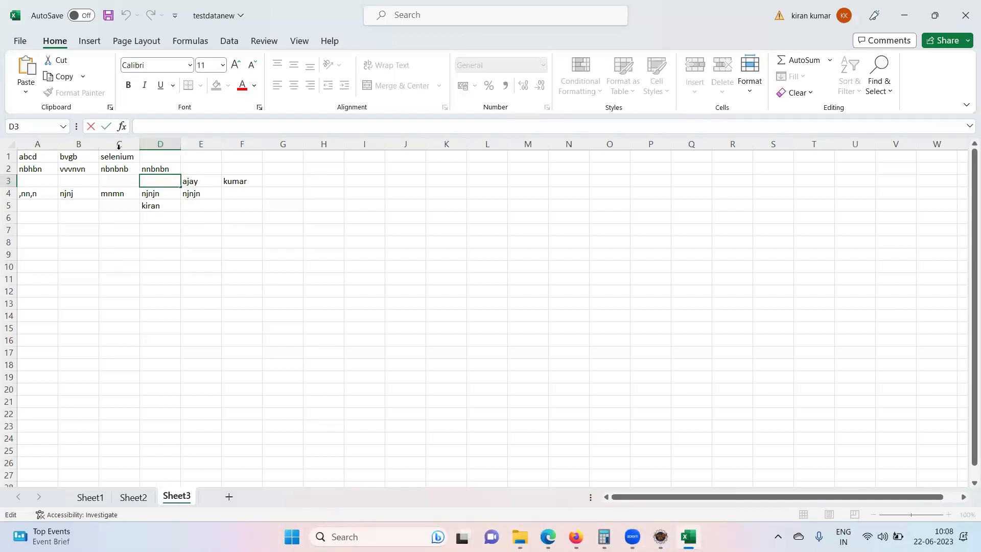
{"action": "mouse_move", "coordinate": [967, 14]}
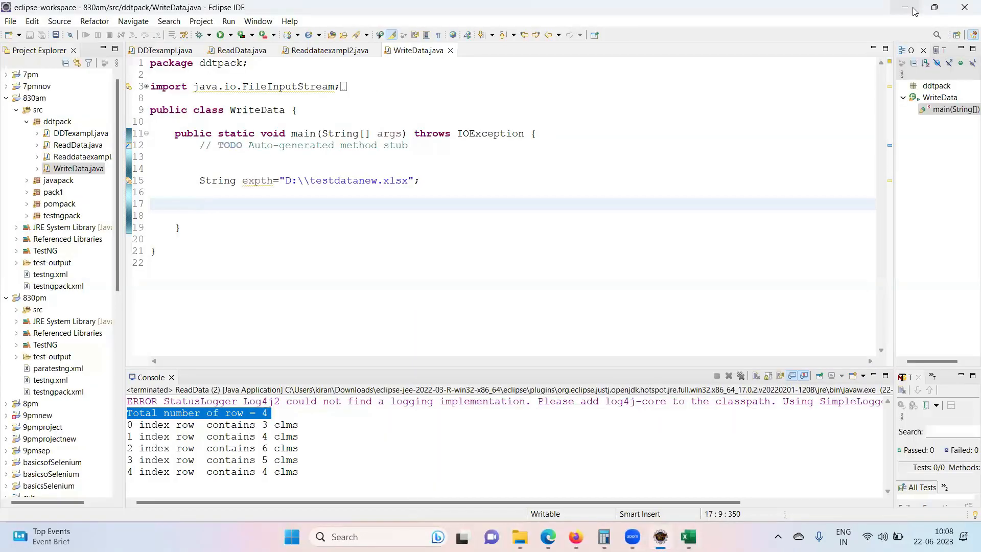
{"action": "mouse_move", "coordinate": [210, 197]}
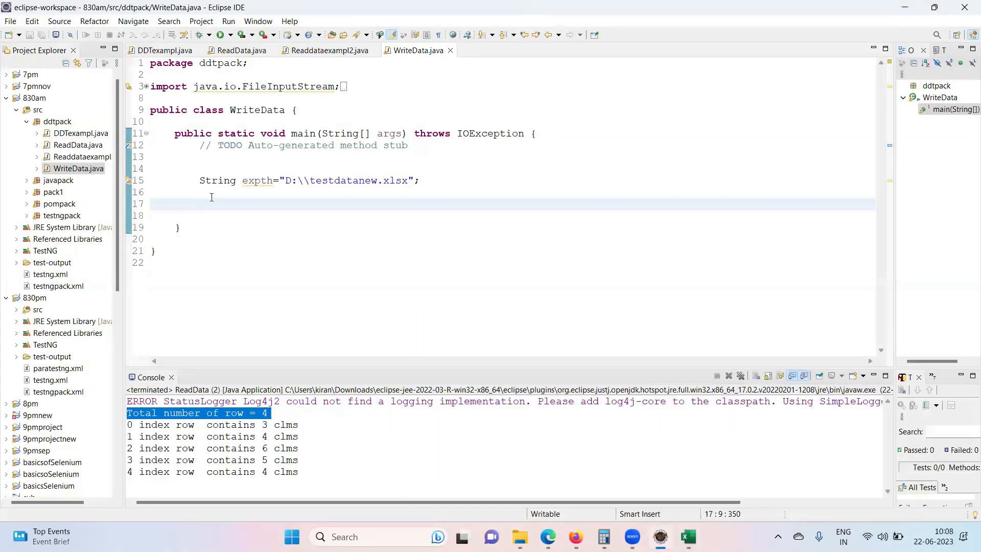
- Add FileInputStream fis = new FileInputStream(expth); to main
{"action": "type", "text": "f"}
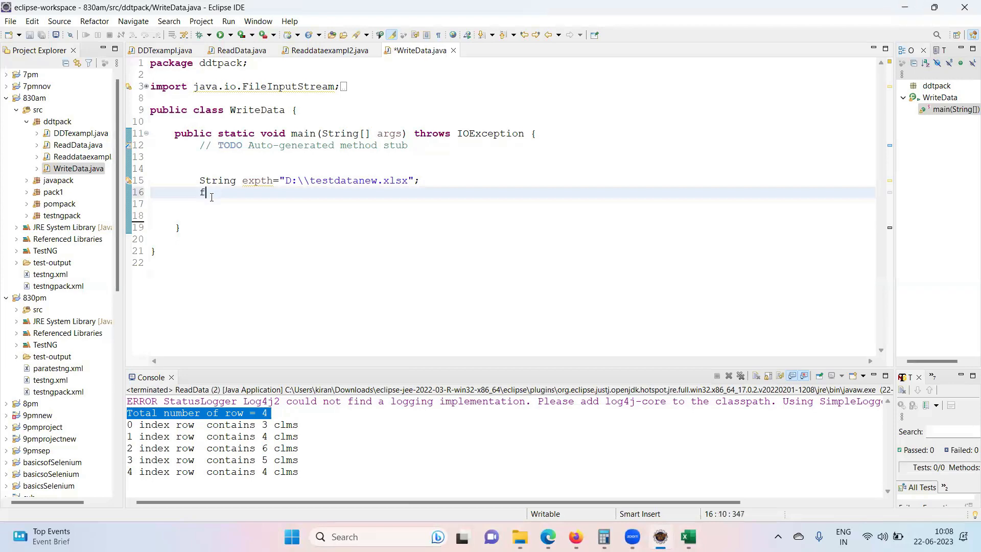
{"action": "type", "text": "ileInputStream"}
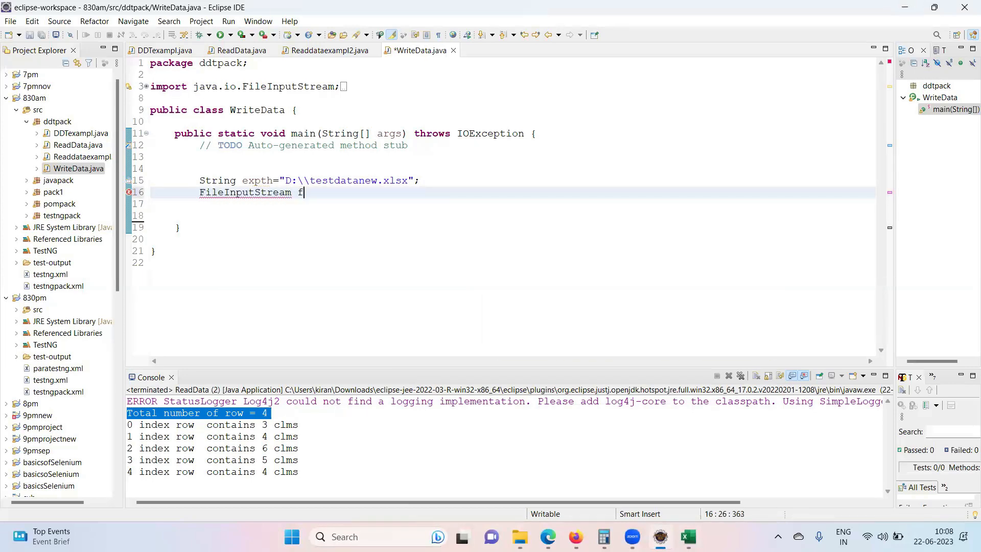
{"action": "type", "text": "is = new"}
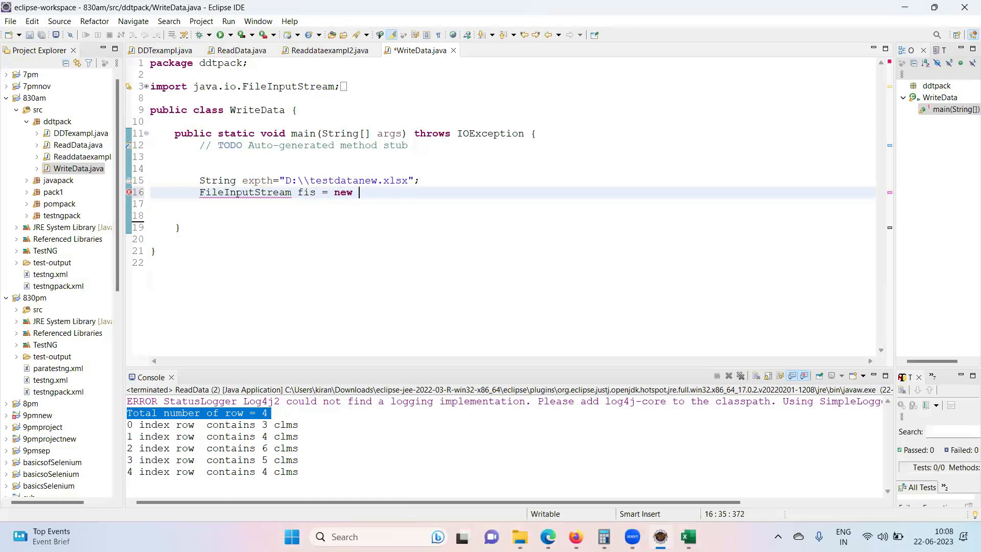
{"action": "type", "text": "Filein"}
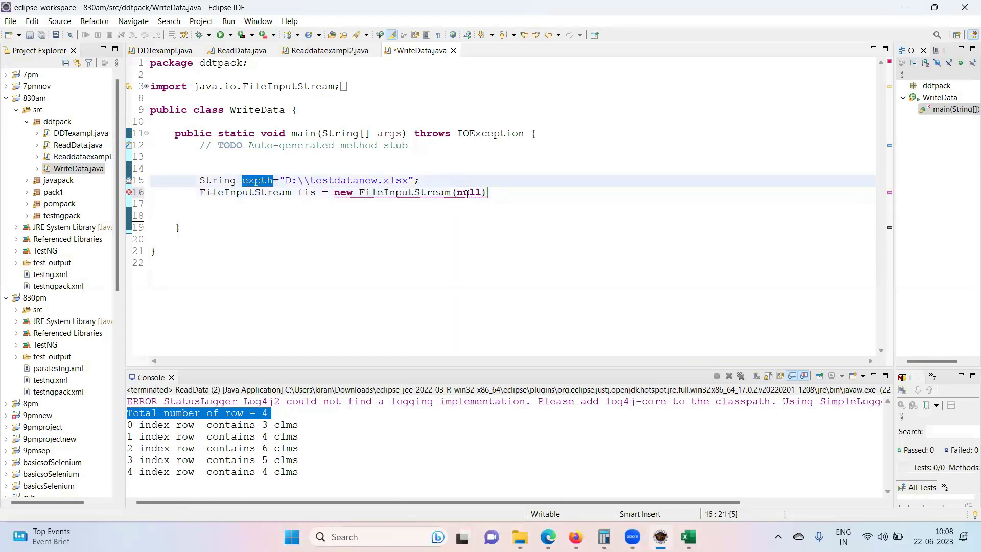
{"action": "type", "text": "expth"}
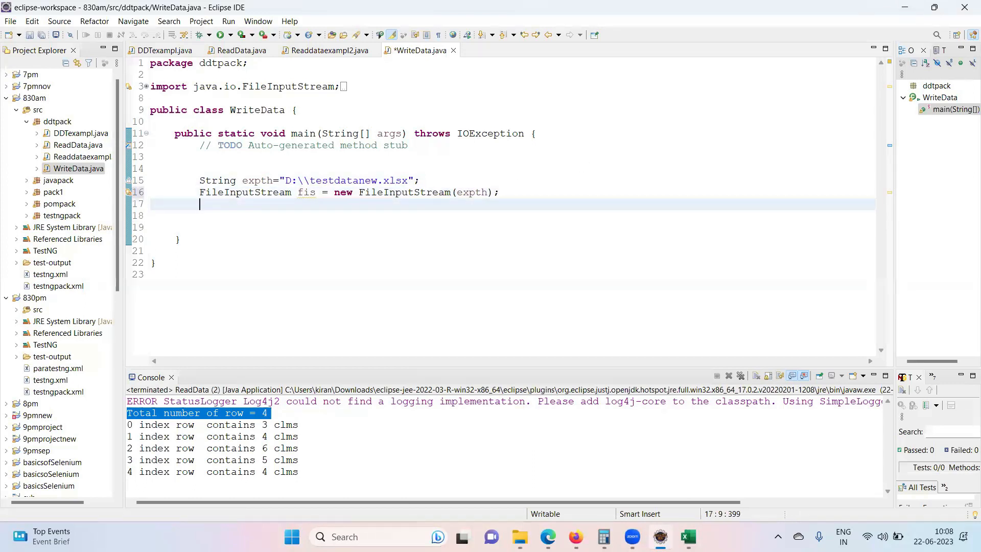
- Add XSSFWorkbook wb = new XSSFWorkbook(fis); loading the stream into a workbook
{"action": "type", "text": "XS"}
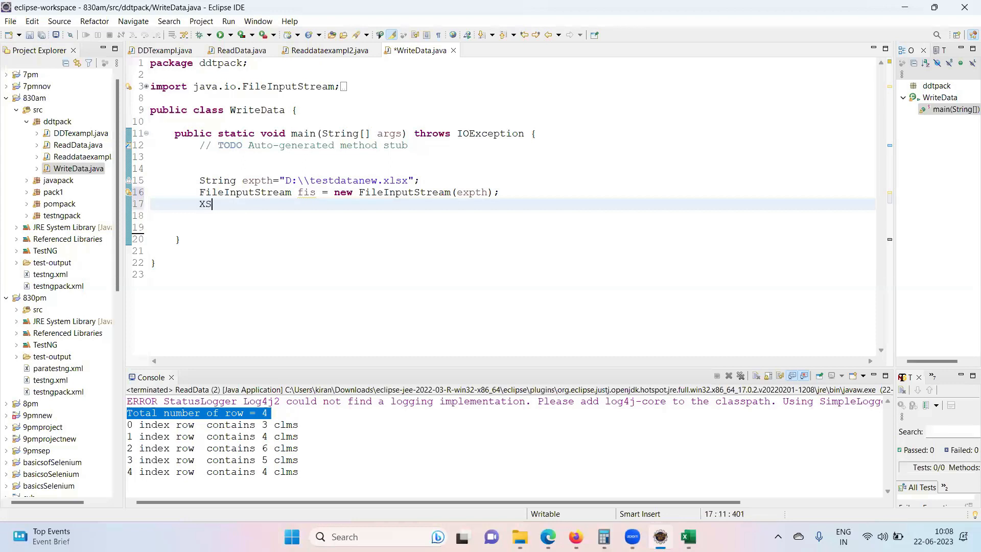
{"action": "type", "text": "SFWorkbook wb = new XSSFWorkbook("}
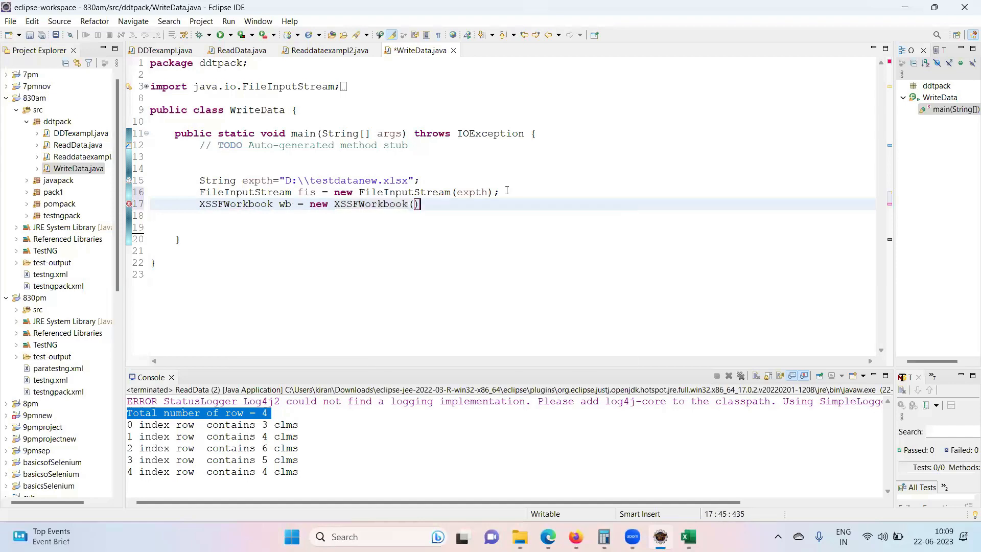
{"action": "left_click", "coordinate": [303, 192]}
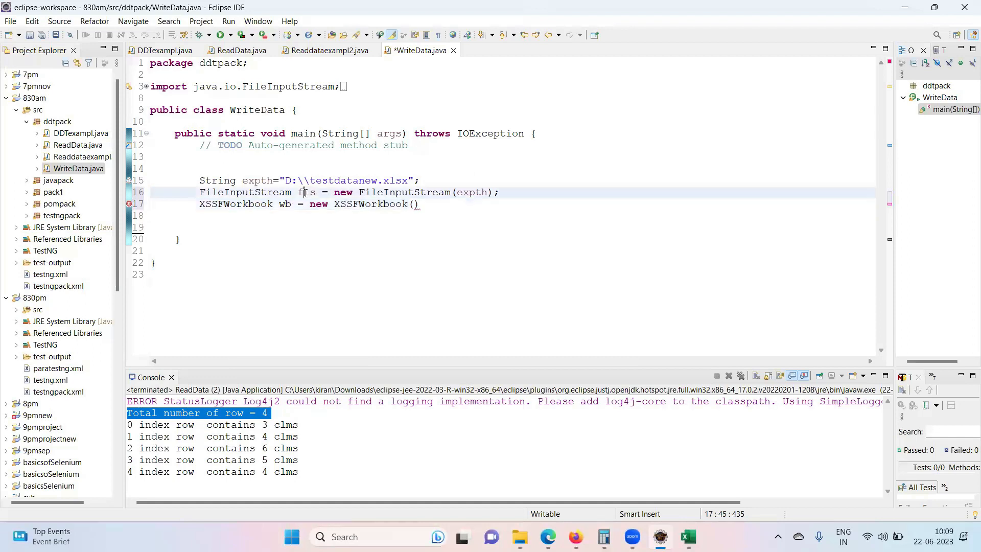
{"action": "double_click", "coordinate": [307, 192]}
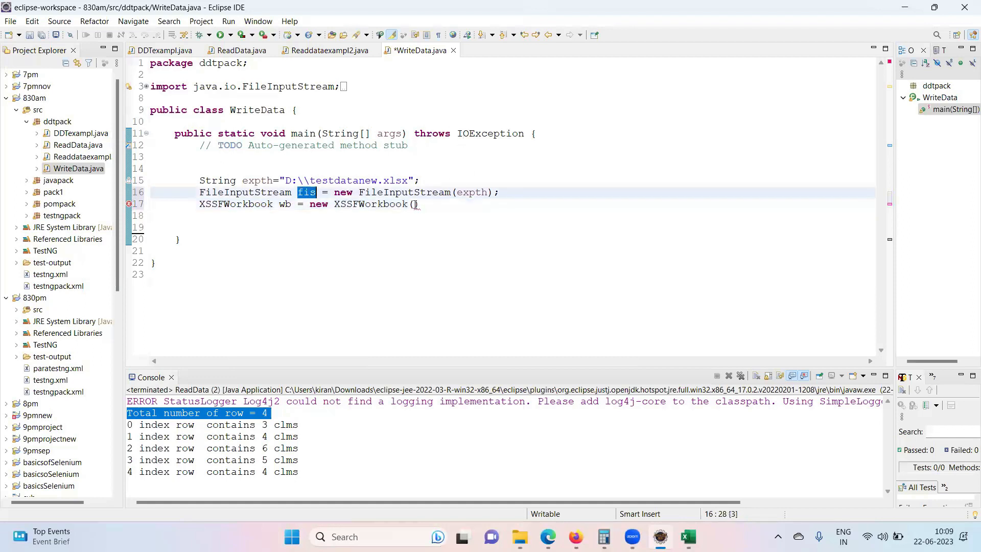
{"action": "type", "text": "fis"}
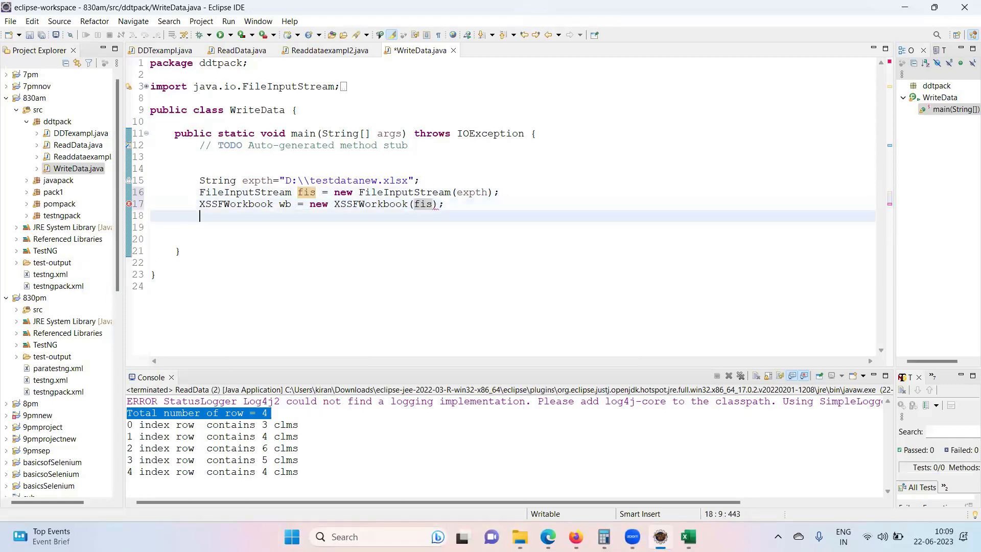
- Start line 18 with wb.getSheet("Sheet3").createRow(2) for Sheet3's third row
{"action": "type", "text": "wb.getst"}
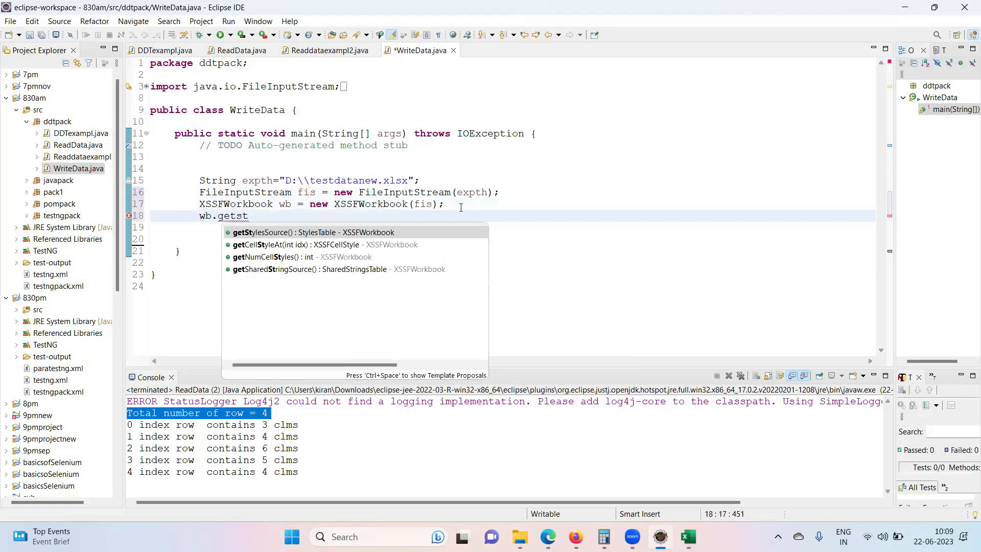
{"action": "type", "text": "heet(\")h"}
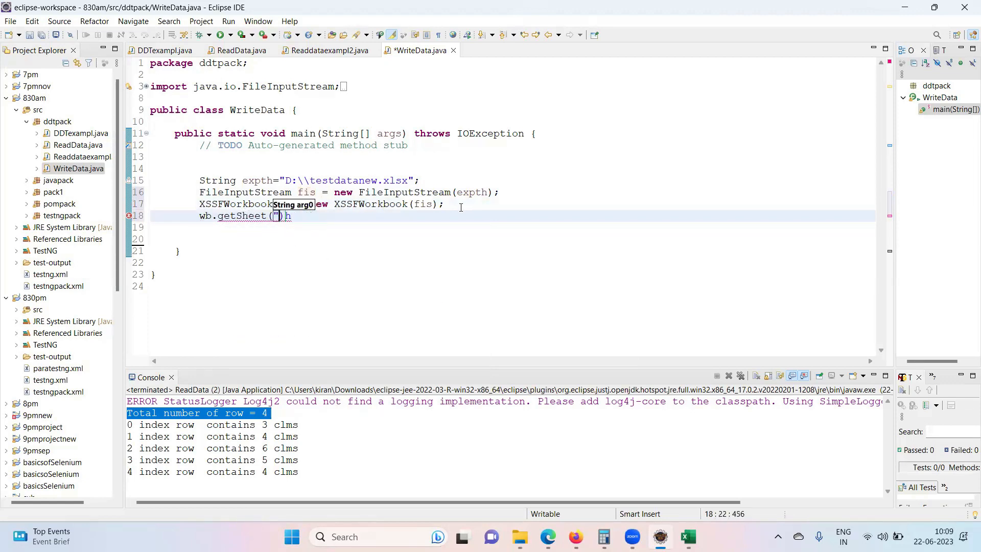
{"action": "type", "text": "Shee"}
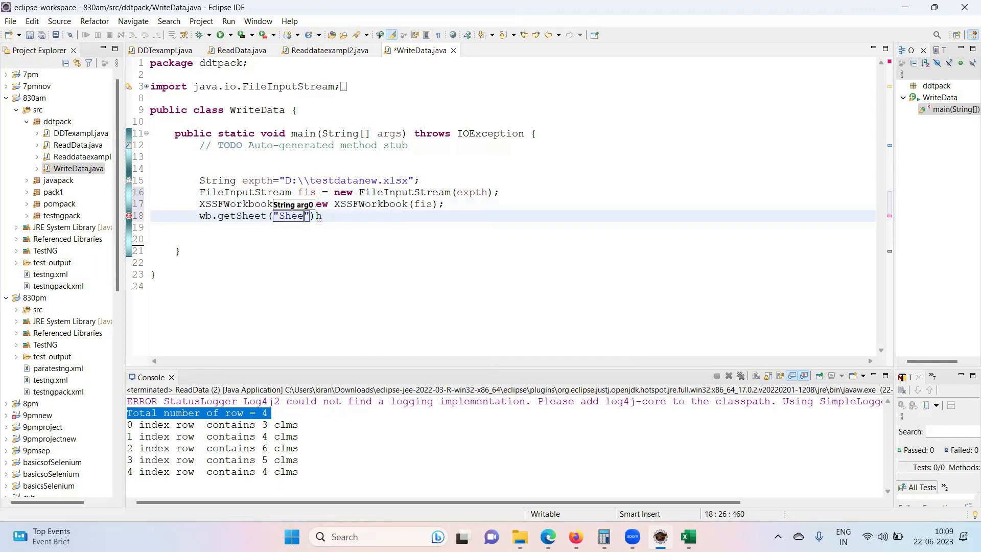
{"action": "type", "text": "t3"}
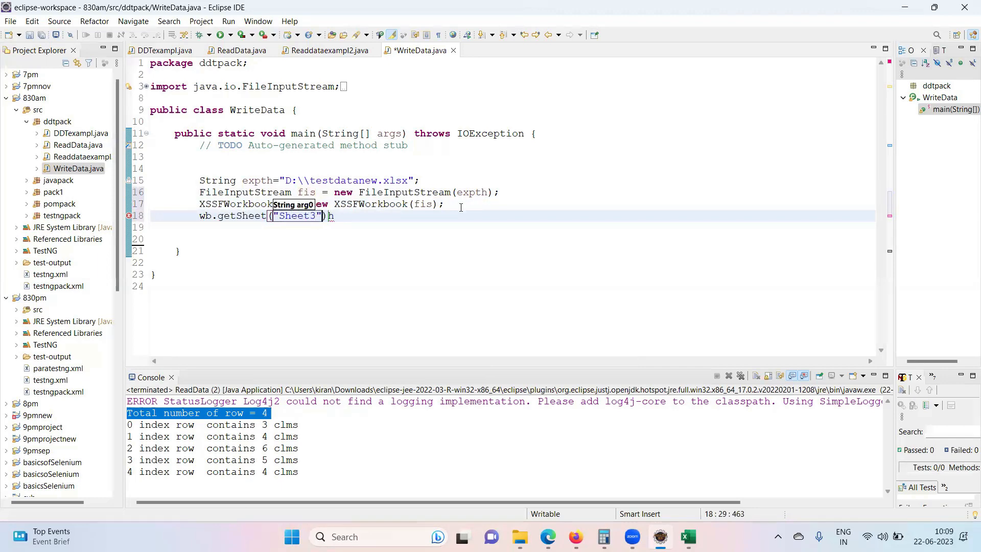
{"action": "type", "text": ".cre"}
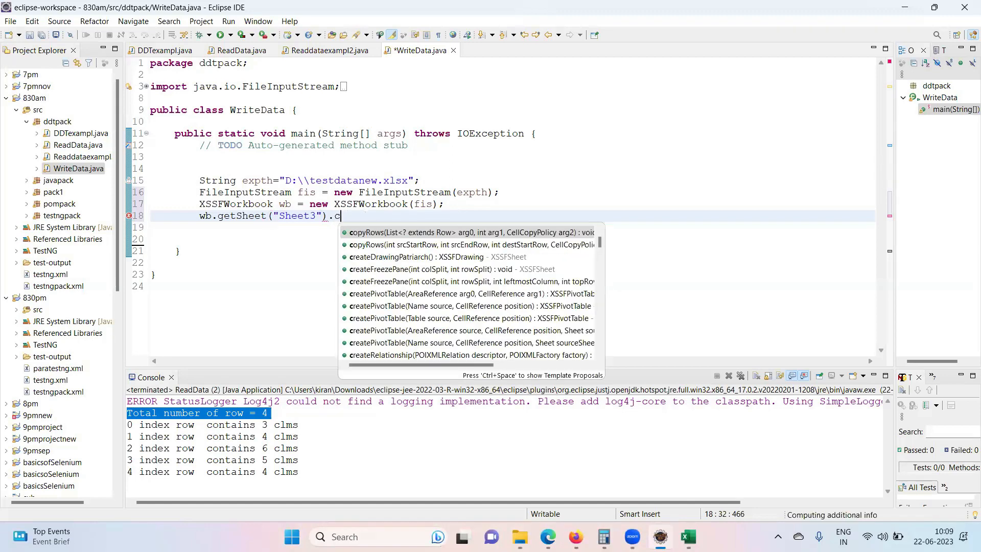
{"action": "type", "text": "reat"}
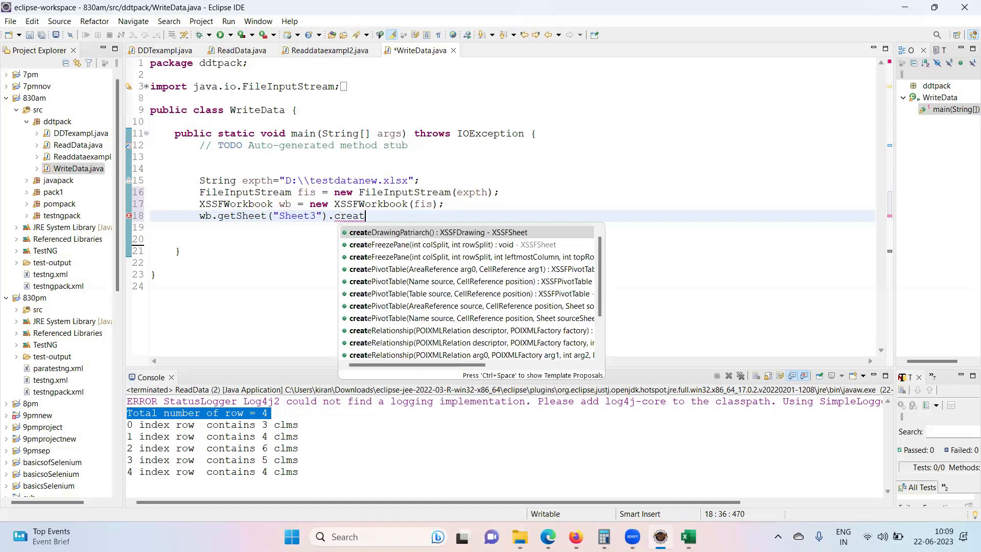
{"action": "type", "text": "er"}
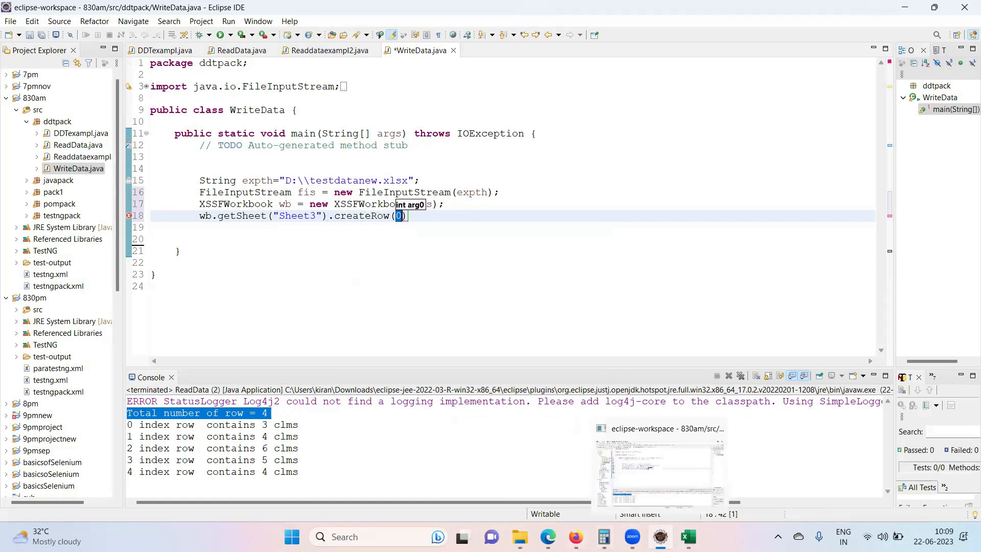
{"action": "left_click", "coordinate": [686, 536]}
{"action": "type", "text": "2"}
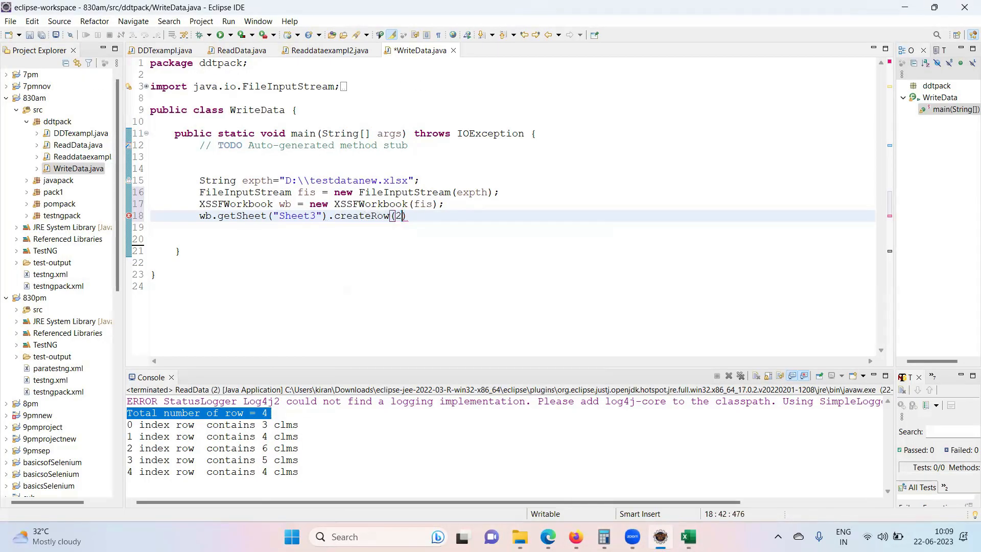
- Chain .createCell(3).setCellValue("kiran"); onto the createRow call
{"action": "type", "text": "."}
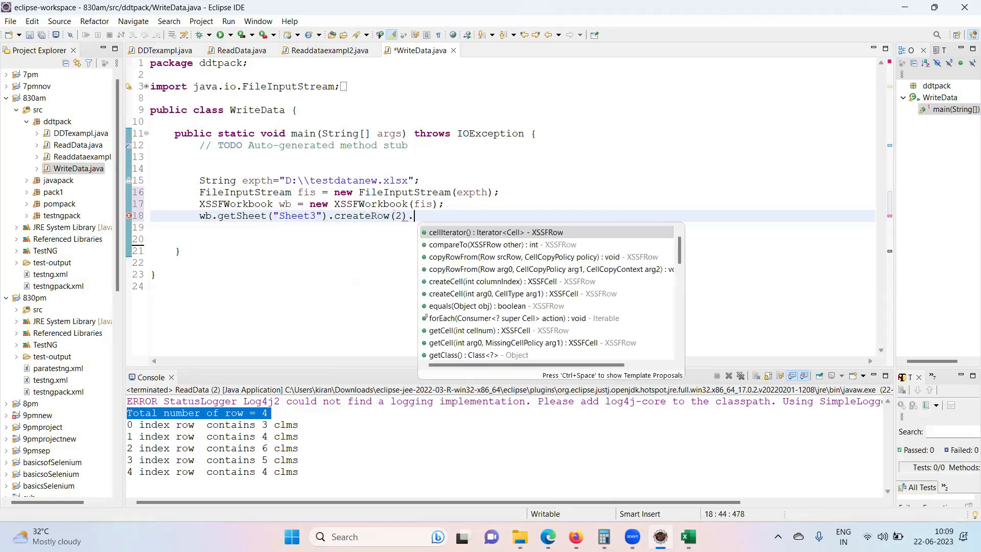
{"action": "type", "text": "createCell(0"}
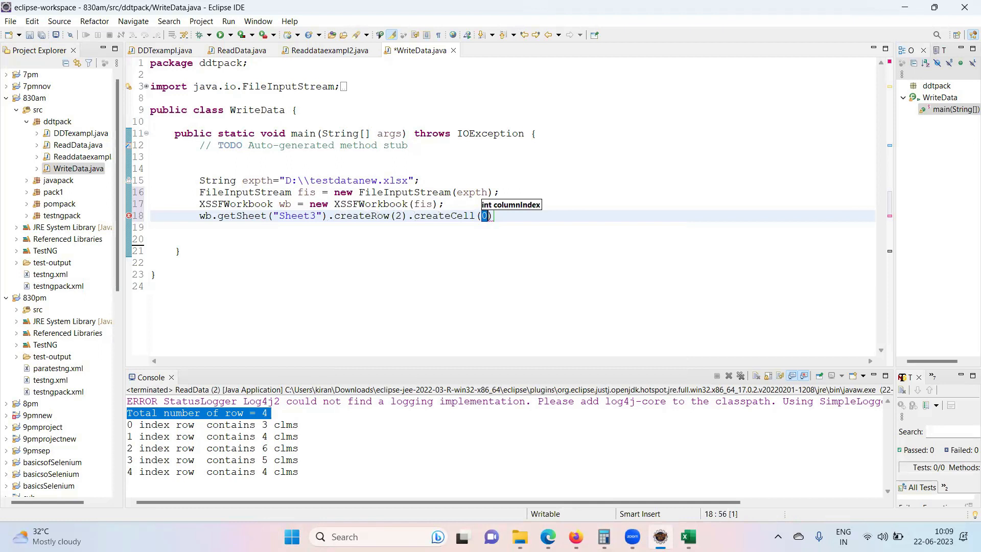
{"action": "type", "text": "3"}
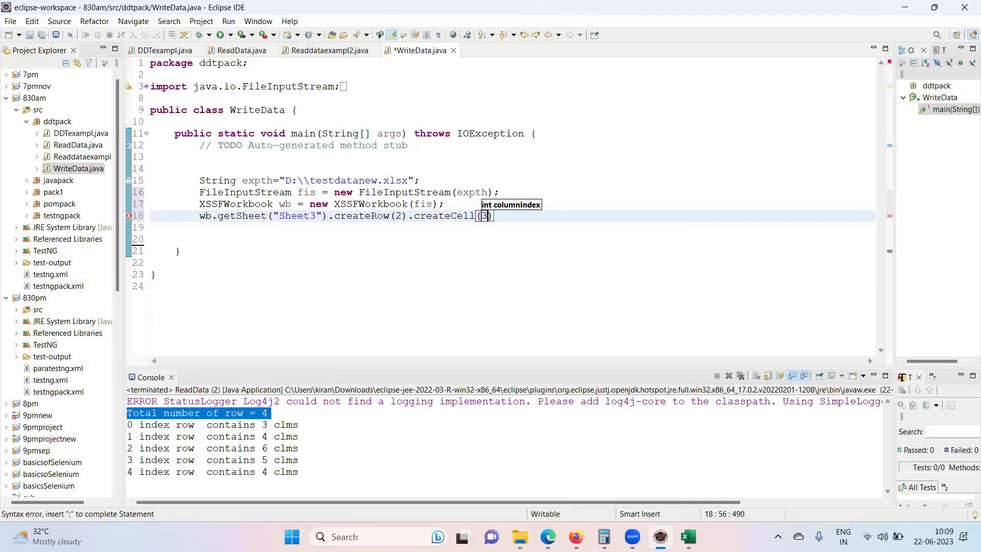
{"action": "mouse_move", "coordinate": [503, 216]}
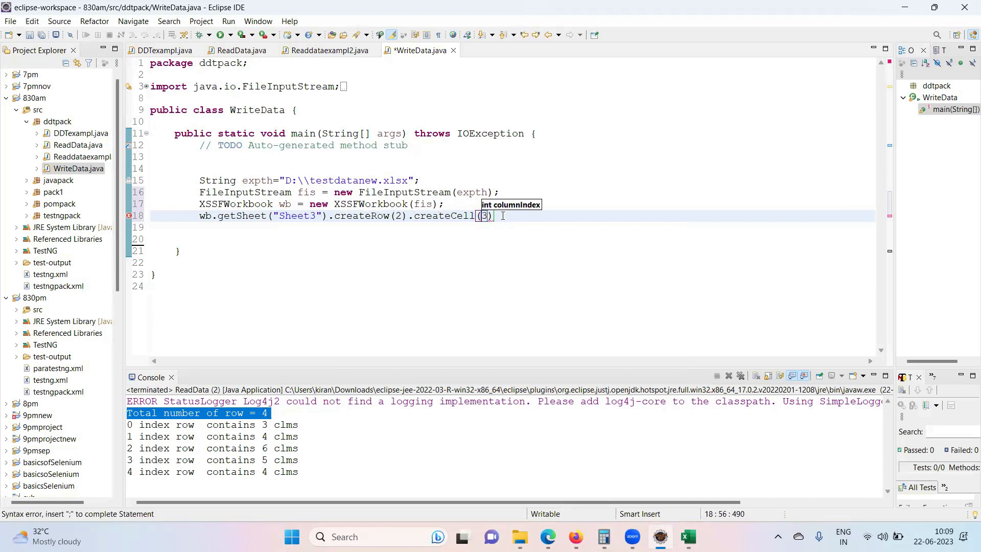
{"action": "type", "text": ")."}
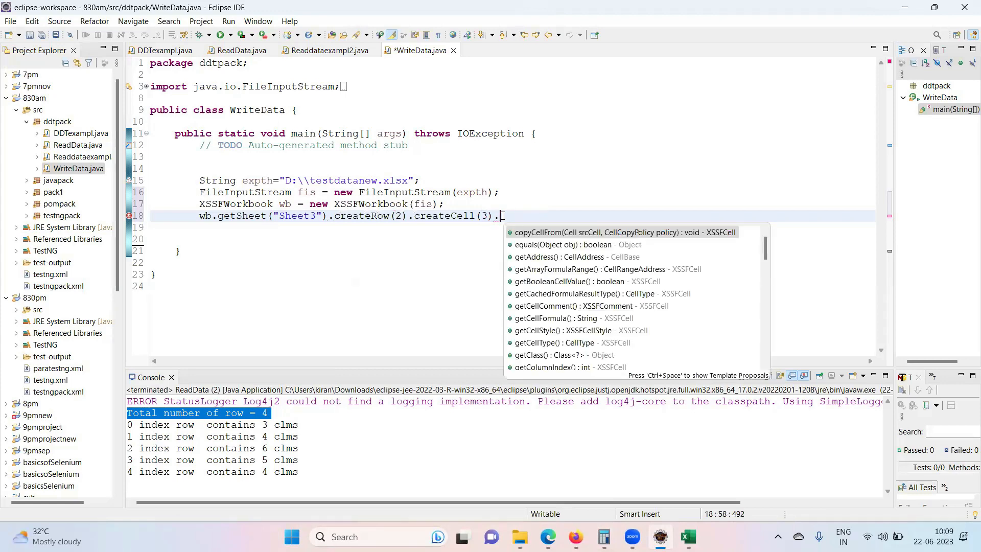
{"action": "type", "text": "set"}
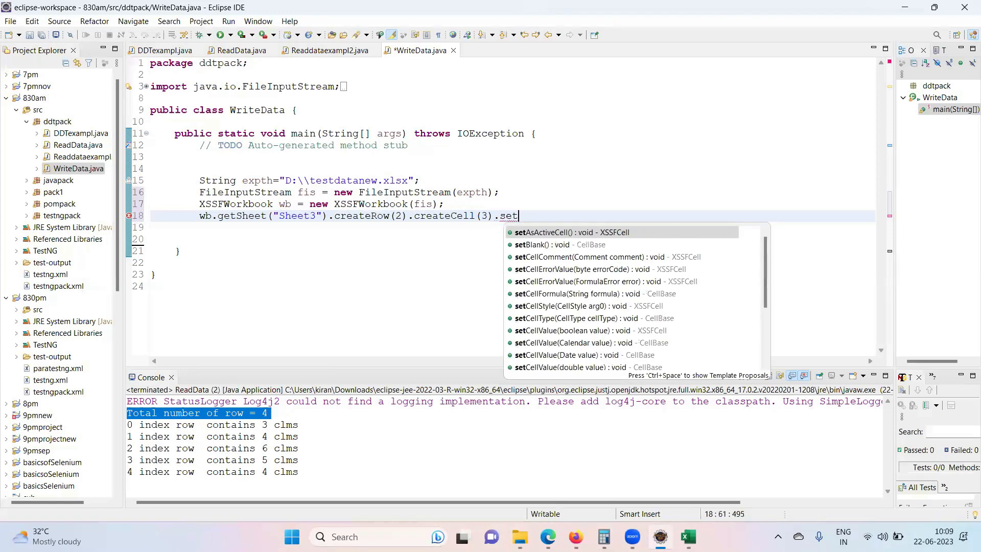
{"action": "type", "text": "cell"}
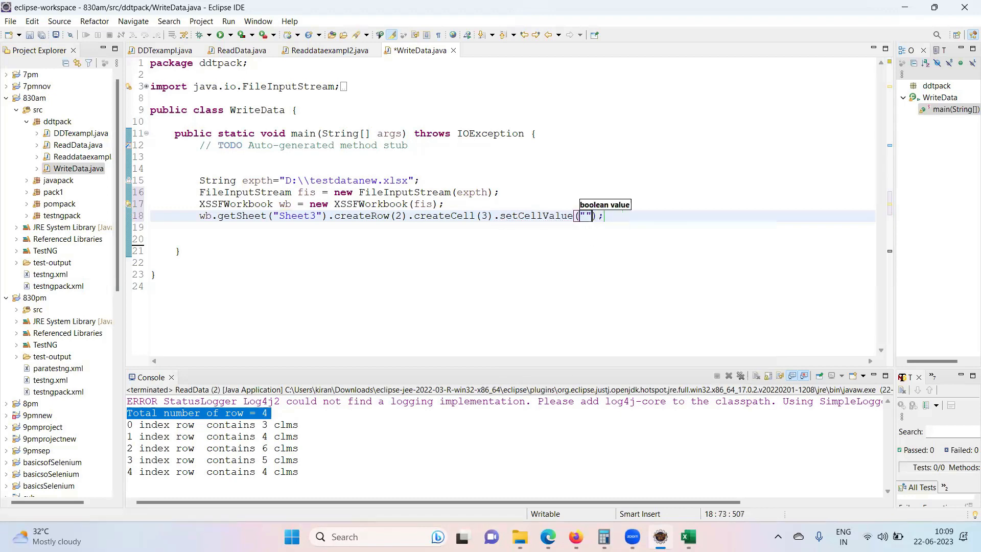
{"action": "type", "text": "kiran"}
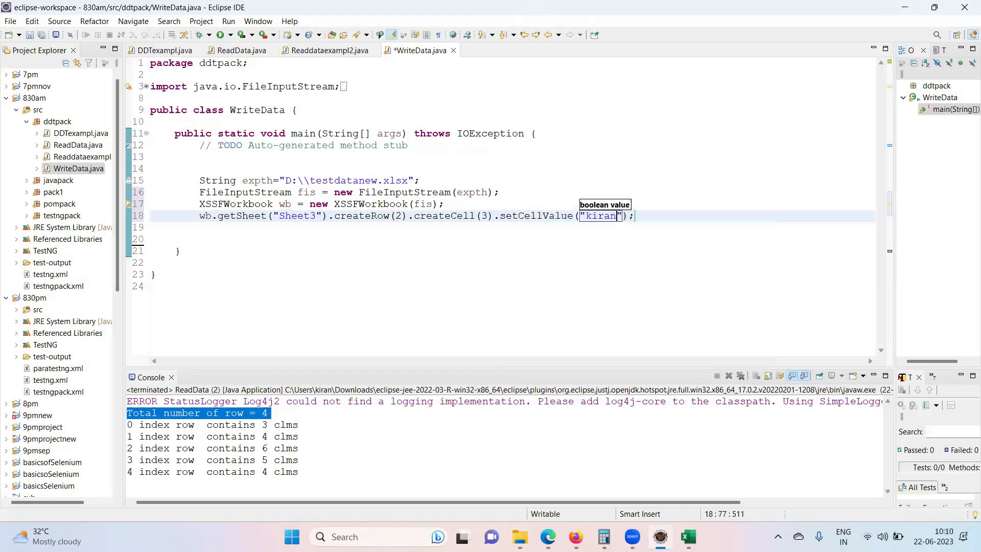
{"action": "left_click", "coordinate": [417, 227]}
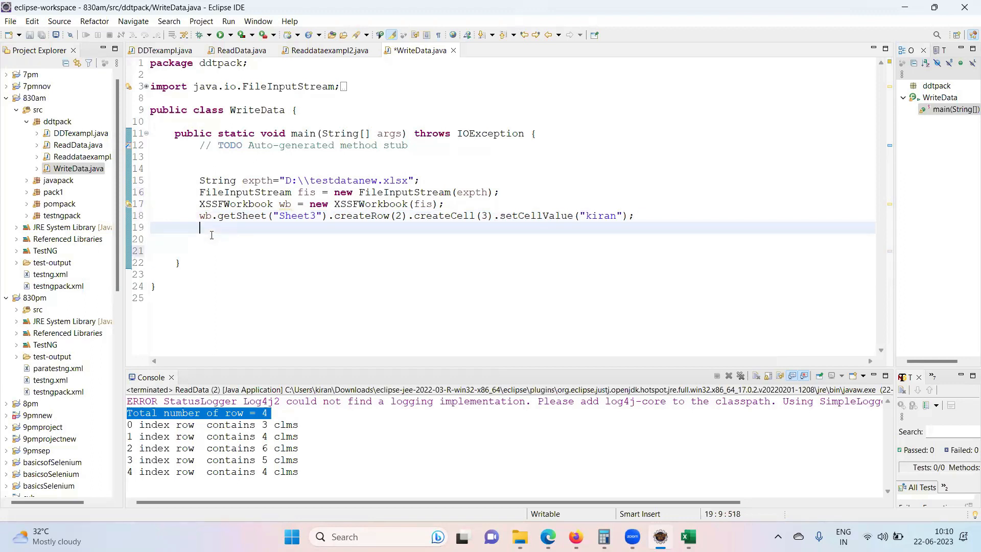
- Add FileOutputStream fos = new FileOutputStream(expth); on a new line
{"action": "type", "text": "Fileo"}
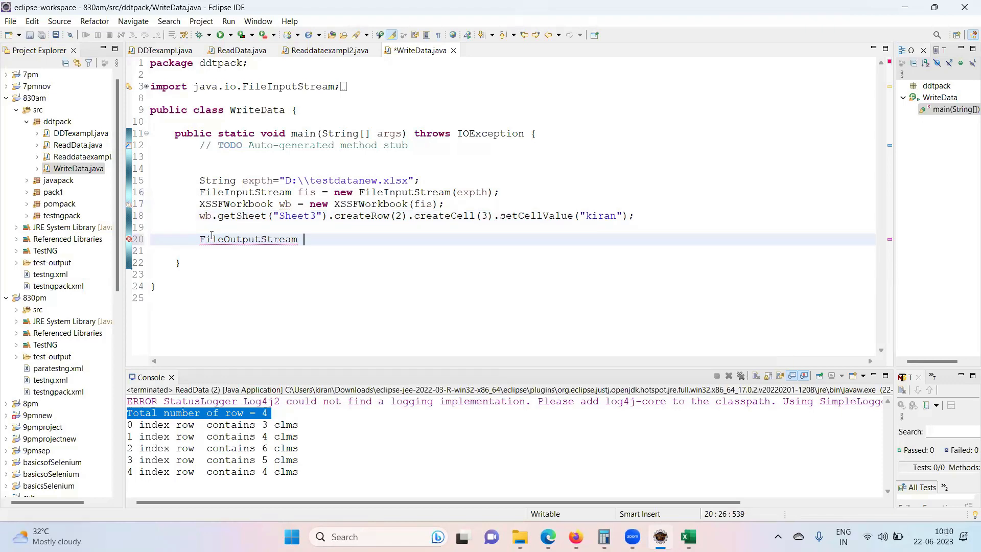
{"action": "type", "text": "fos = new"}
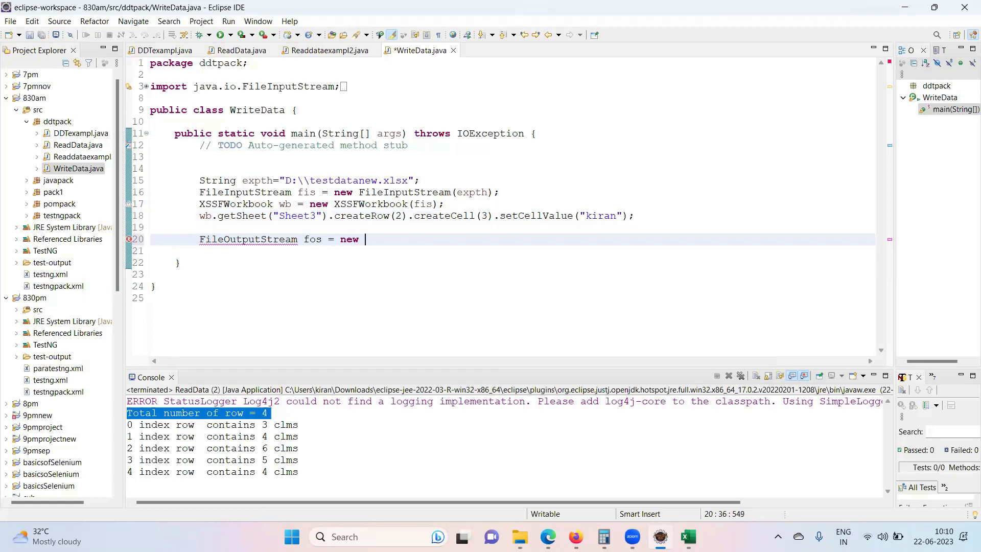
{"action": "type", "text": "FileOutputStream(null"}
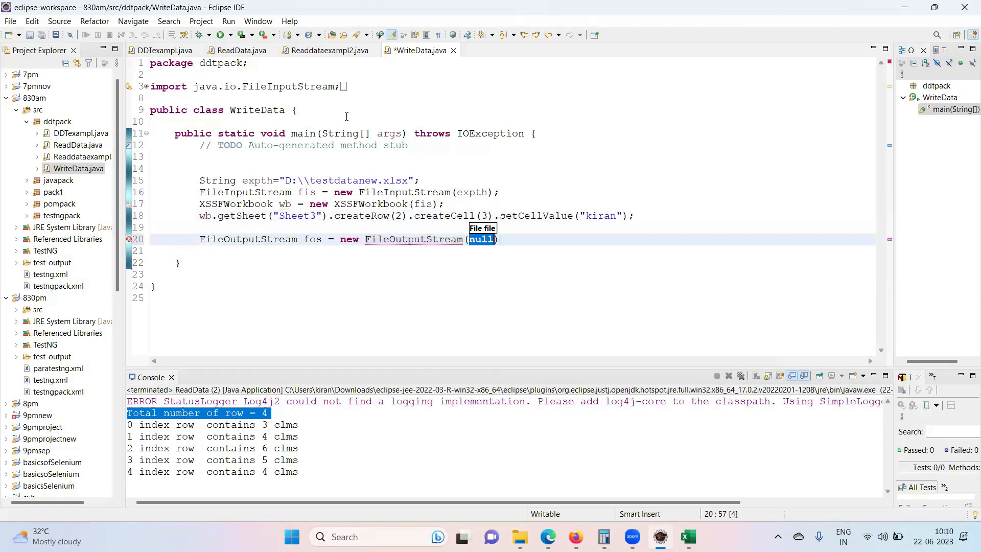
{"action": "double_click", "coordinate": [471, 192]}
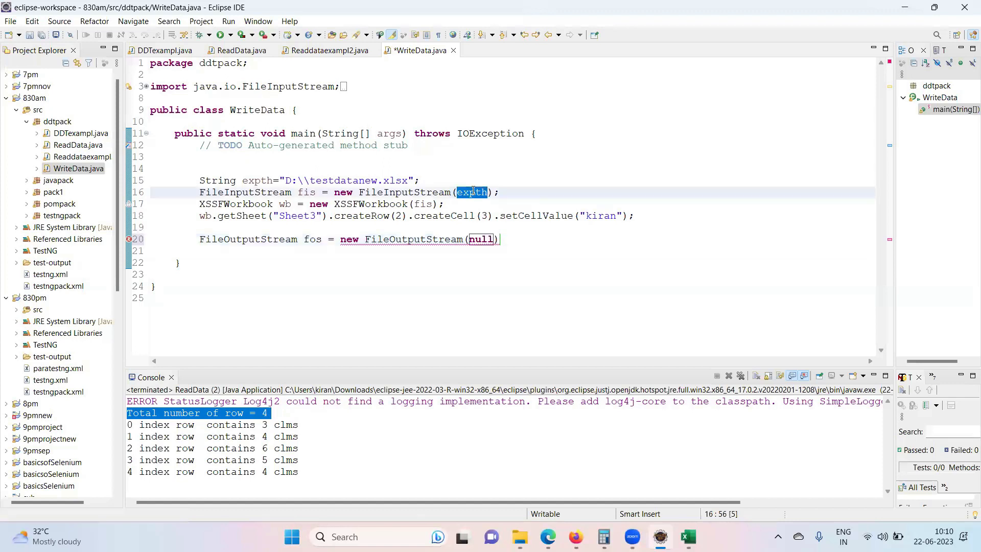
{"action": "type", "text": "expth"}
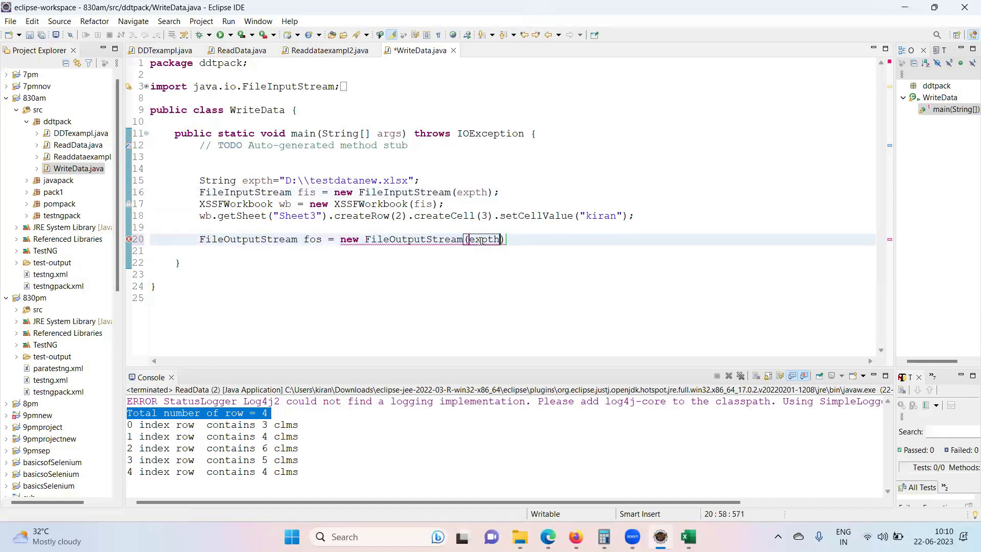
{"action": "type", "text": ";"}
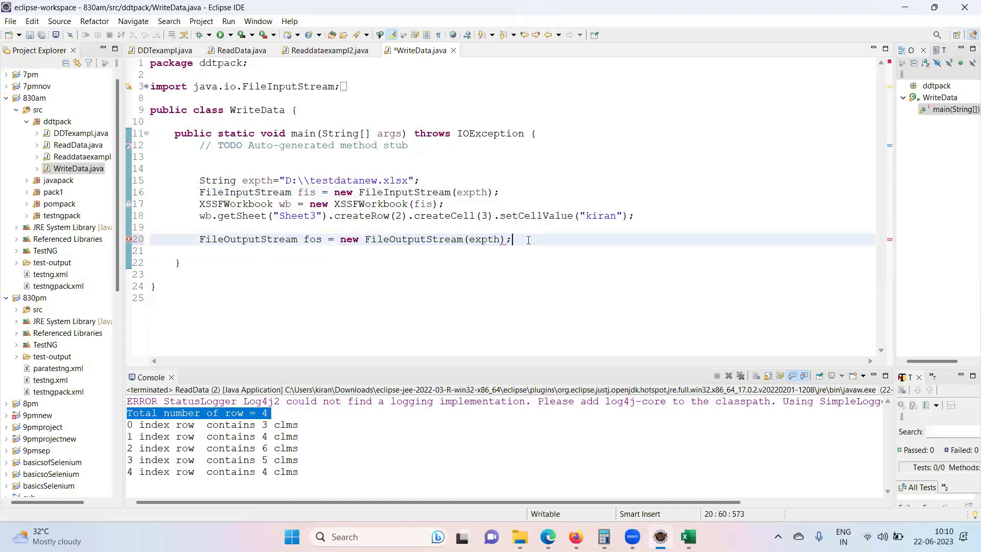
{"action": "key", "text": "Return"}
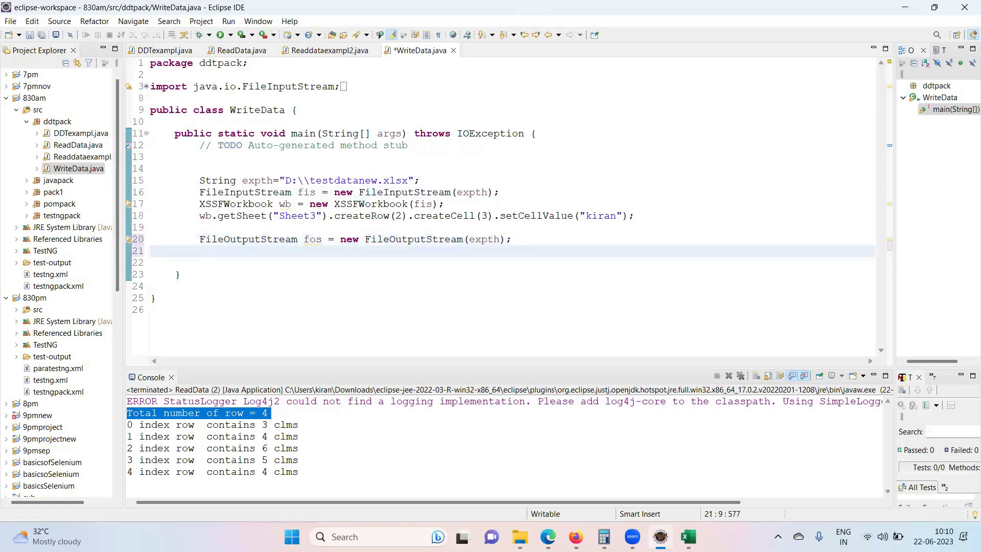
- Add wb.write(fos); and fos.close(); to write the workbook and close the stream
{"action": "type", "text": "wb.we"}
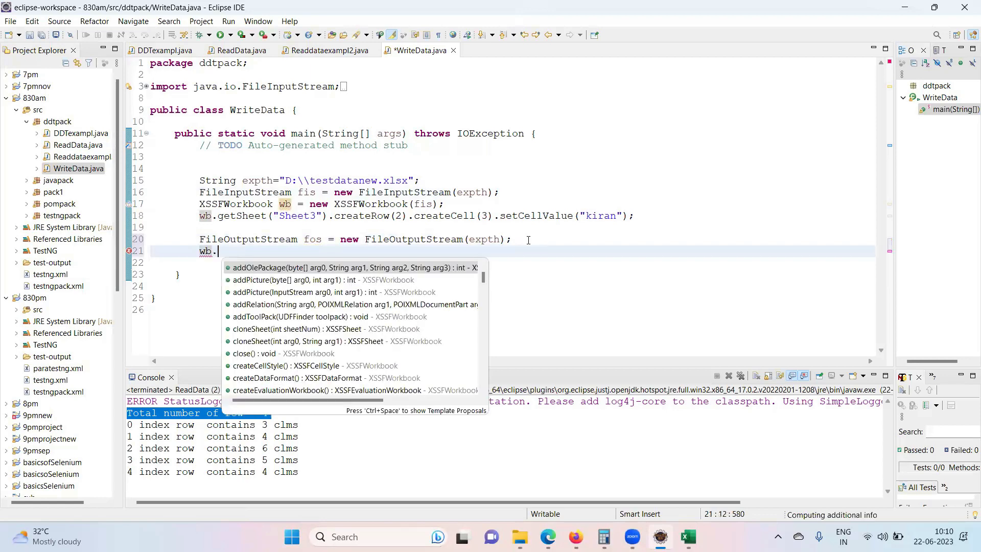
{"action": "key", "text": "Escape"}
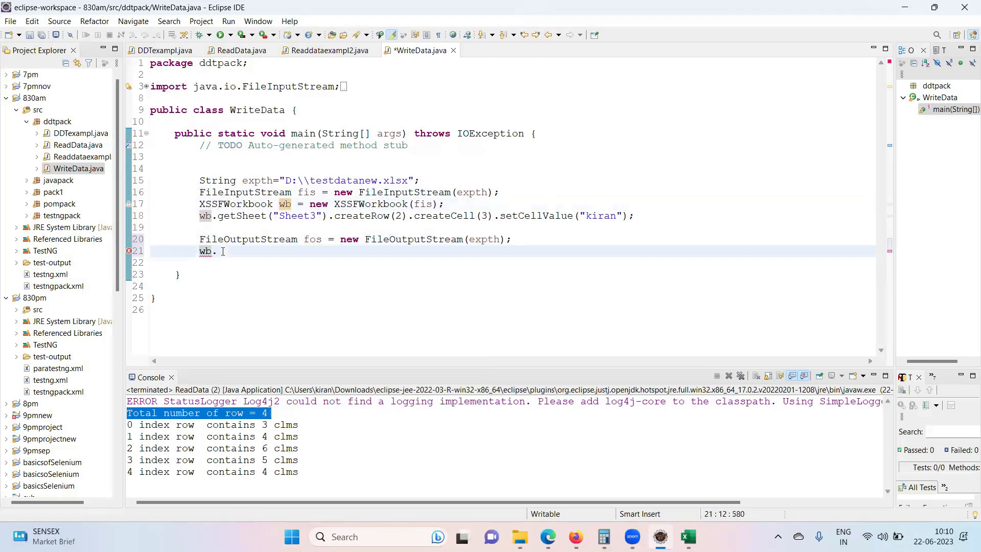
{"action": "type", "text": "wr"}
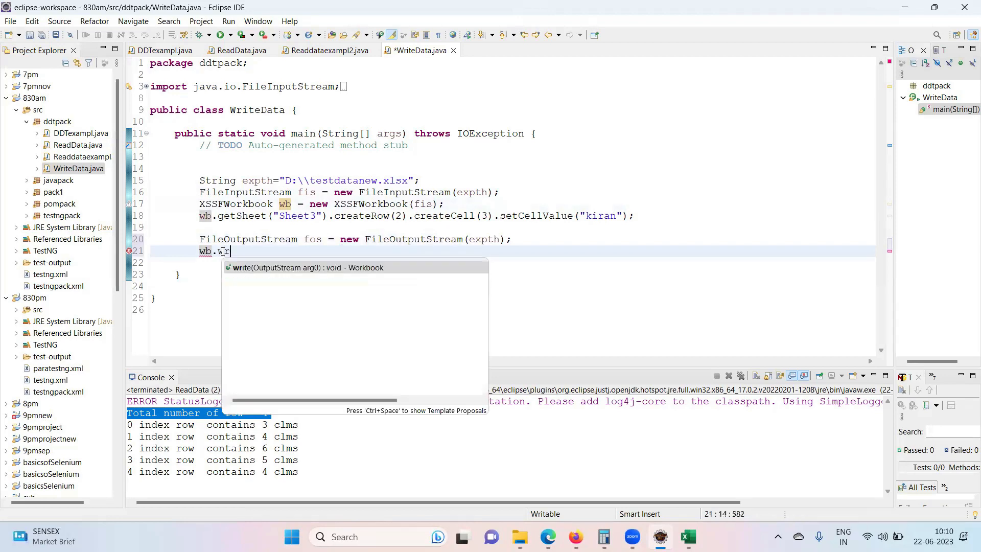
{"action": "type", "text": "ite(fos);"}
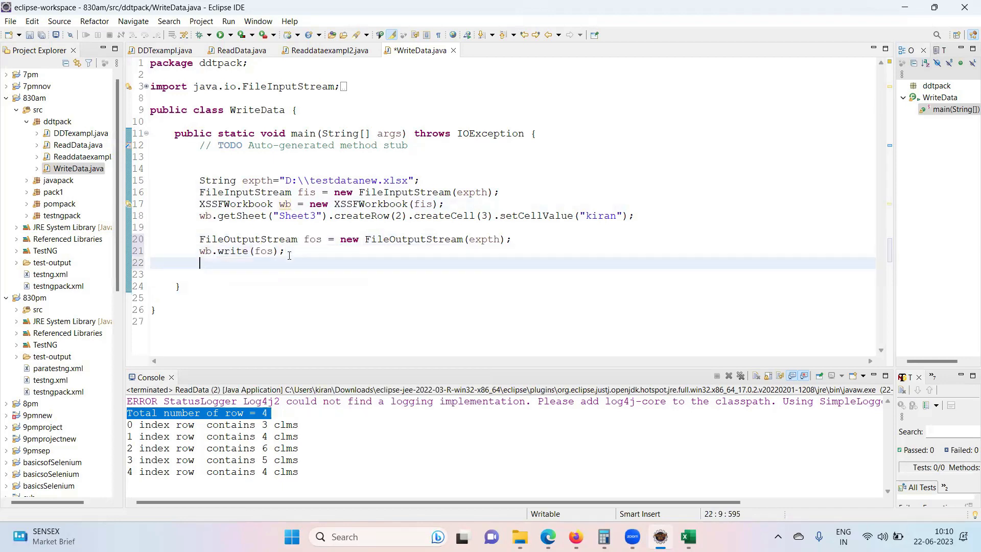
{"action": "type", "text": "fos"}
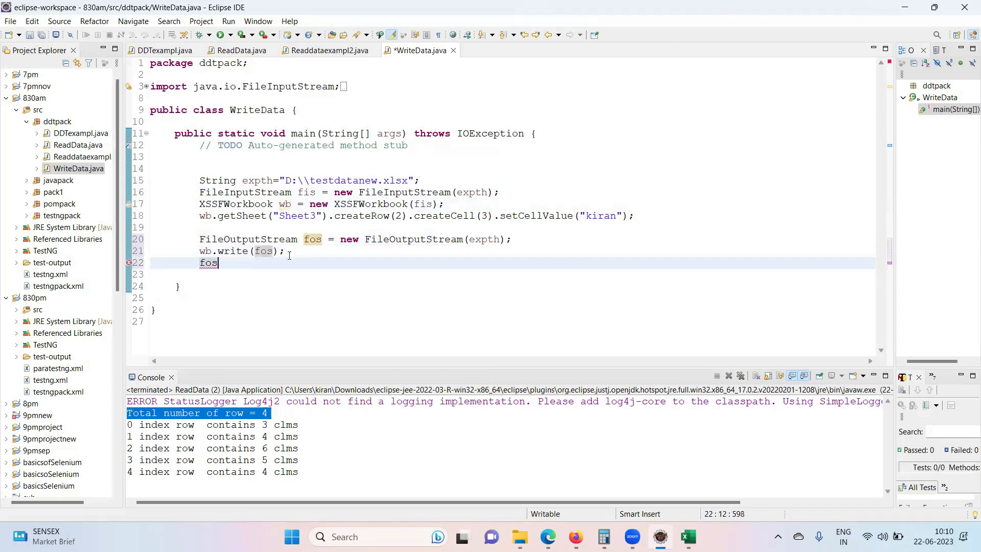
{"action": "type", "text": ".close();"}
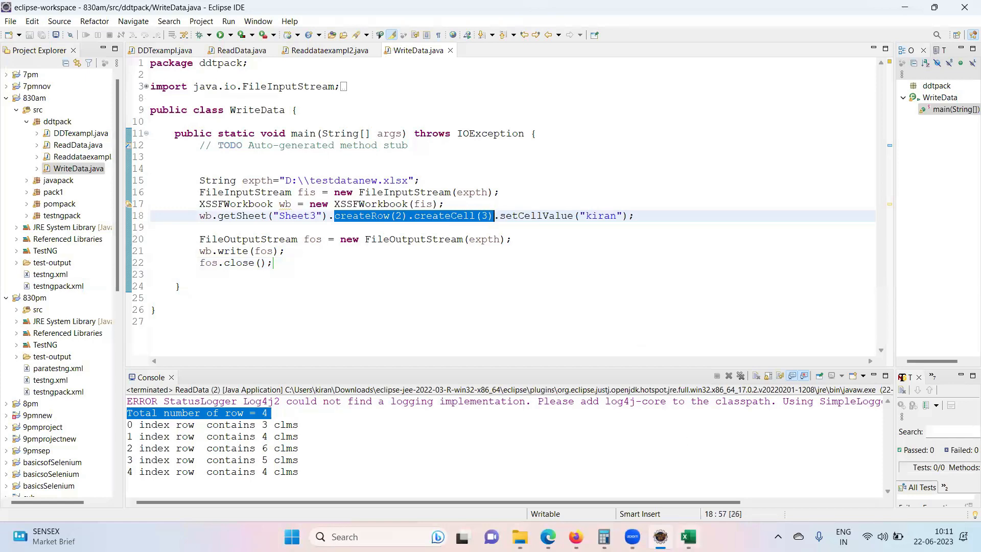
- Enter ajay and kumar in row 3 of Sheet3 beside kiran's cell and save the workbook
{"action": "left_click", "coordinate": [687, 536]}
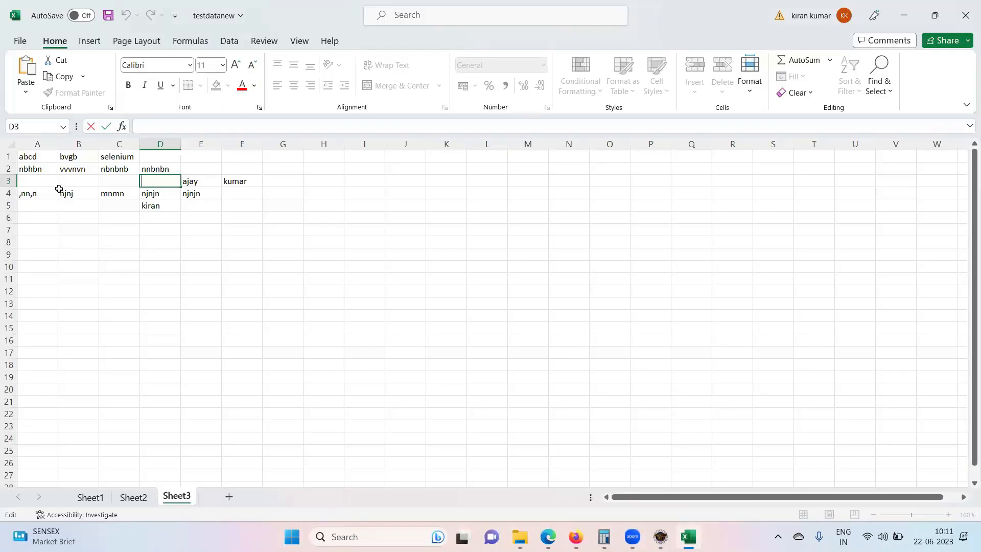
{"action": "left_click_drag", "start_coordinate": [36, 181], "coordinate": [283, 181]}
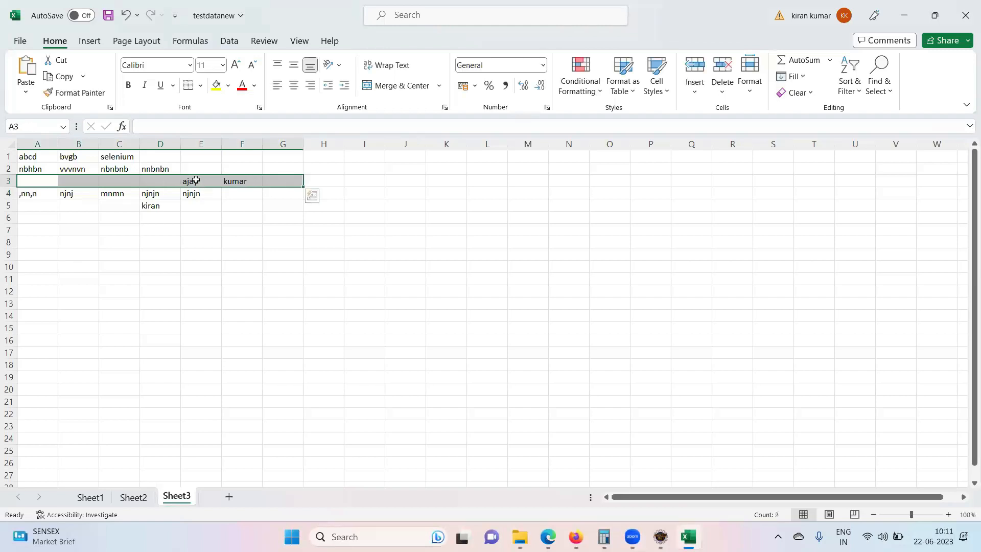
{"action": "double_click", "coordinate": [200, 181]}
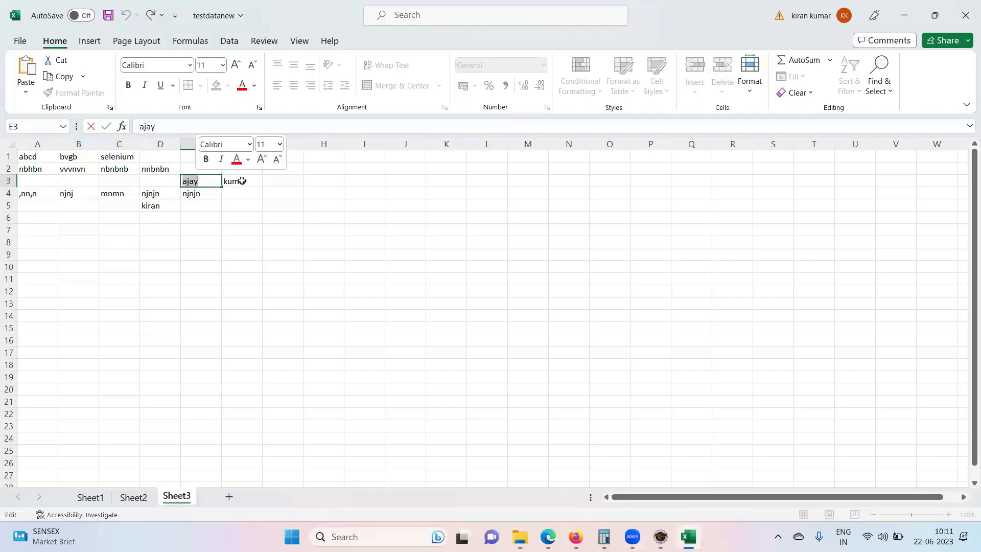
{"action": "left_click", "coordinate": [242, 180]}
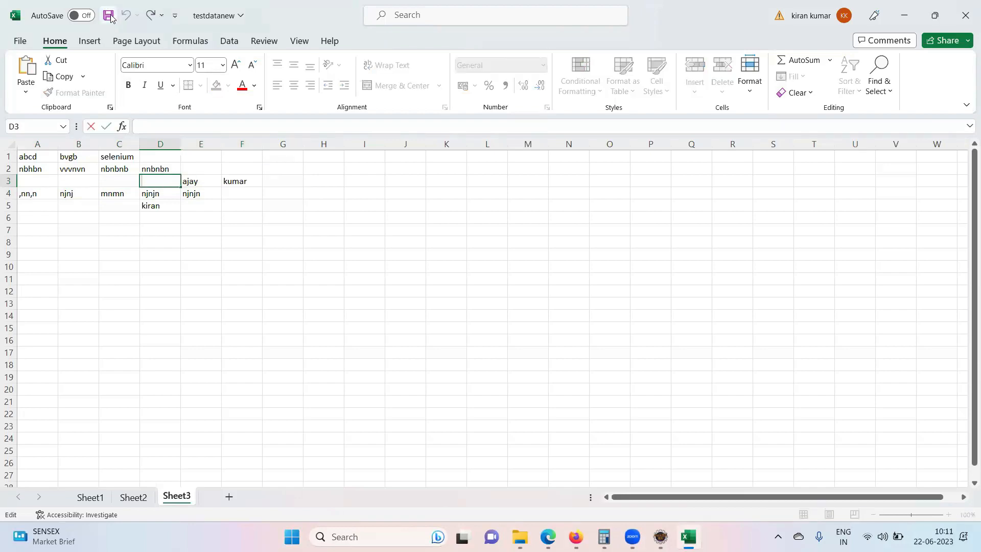
{"action": "left_click", "coordinate": [108, 15]}
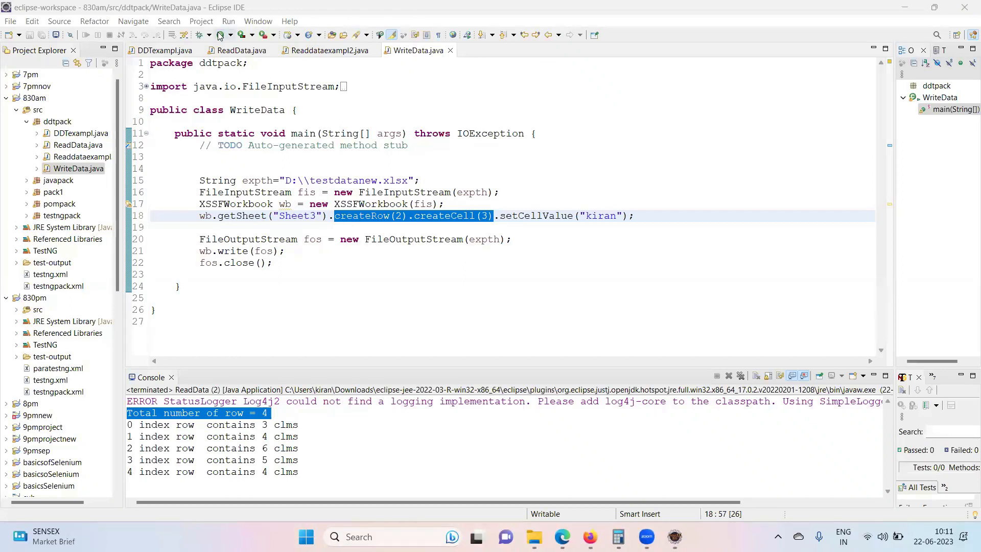
- Run WriteData, then reopen testdatanew from the D: drive folder in Excel
{"action": "left_click", "coordinate": [228, 34]}
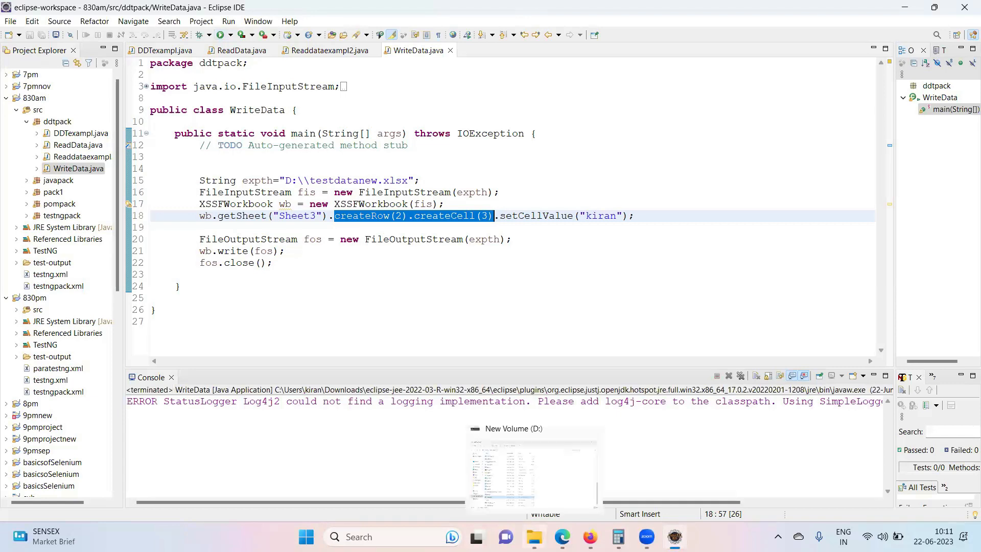
{"action": "left_click", "coordinate": [533, 469]}
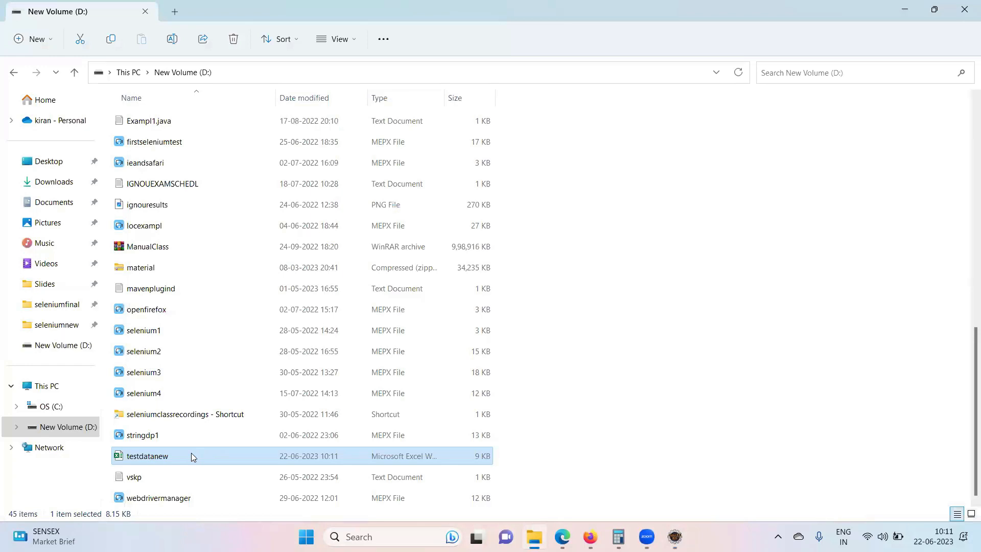
{"action": "double_click", "coordinate": [147, 456]}
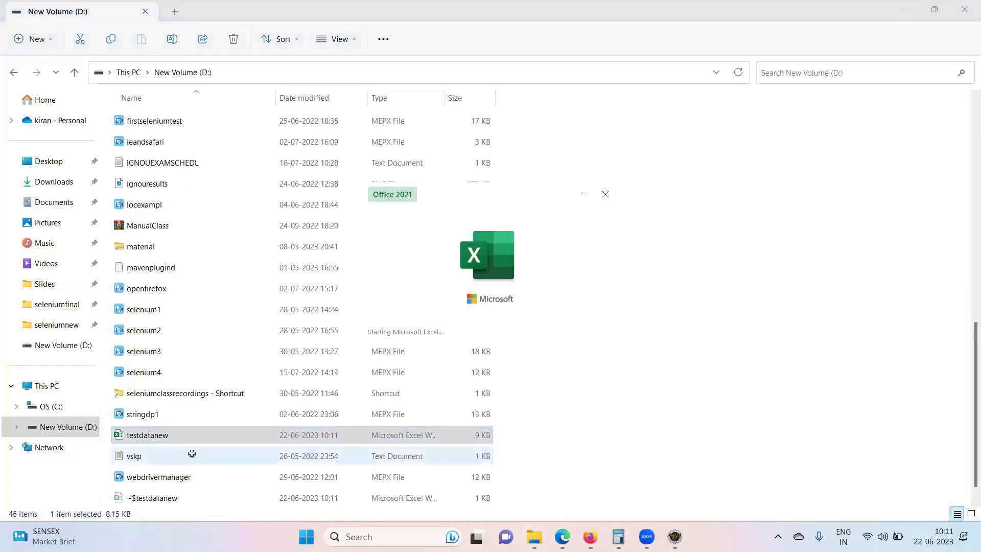
{"action": "double_click", "coordinate": [146, 436]}
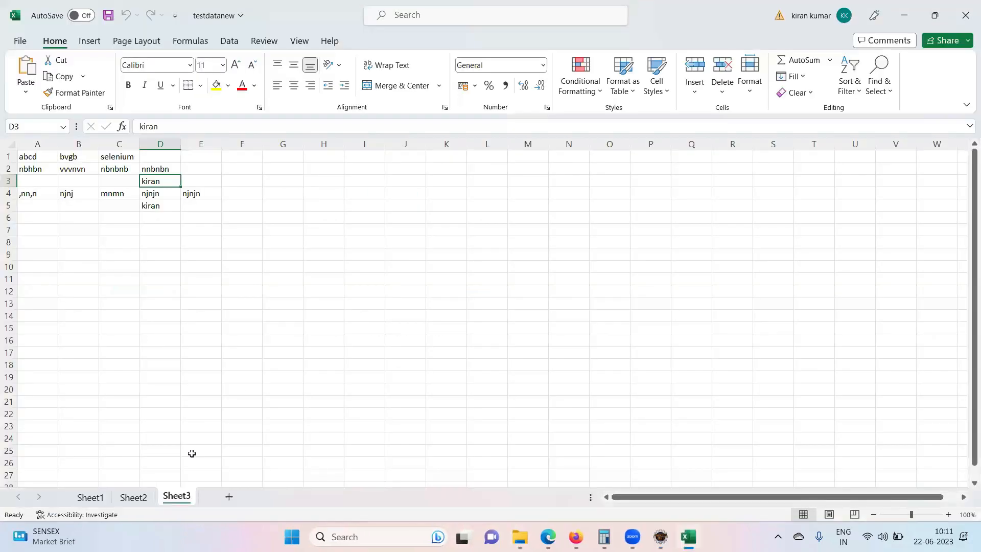
- Check that D3 holds kiran while E3 and F3 are now empty
{"action": "left_click", "coordinate": [201, 291]}
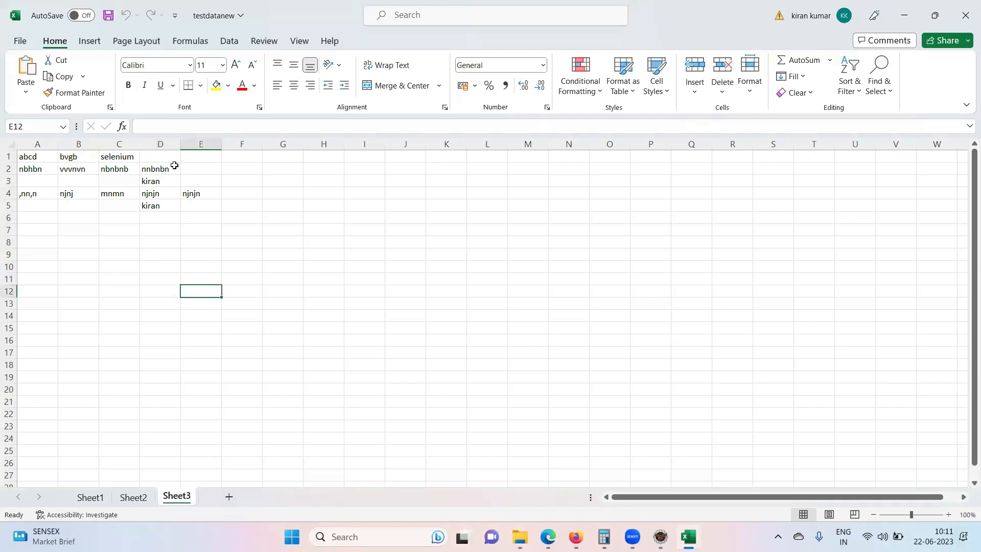
{"action": "double_click", "coordinate": [160, 180]}
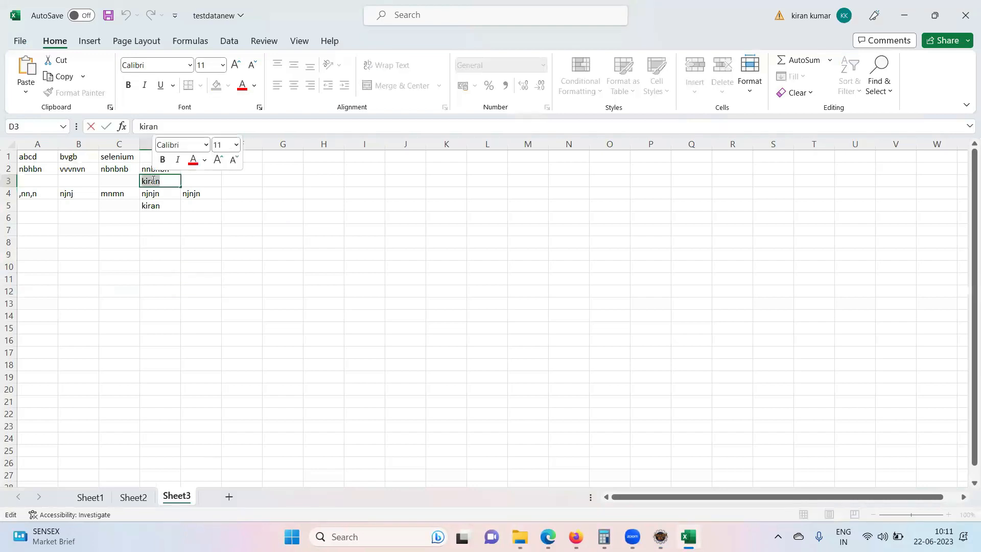
{"action": "left_click", "coordinate": [200, 181]}
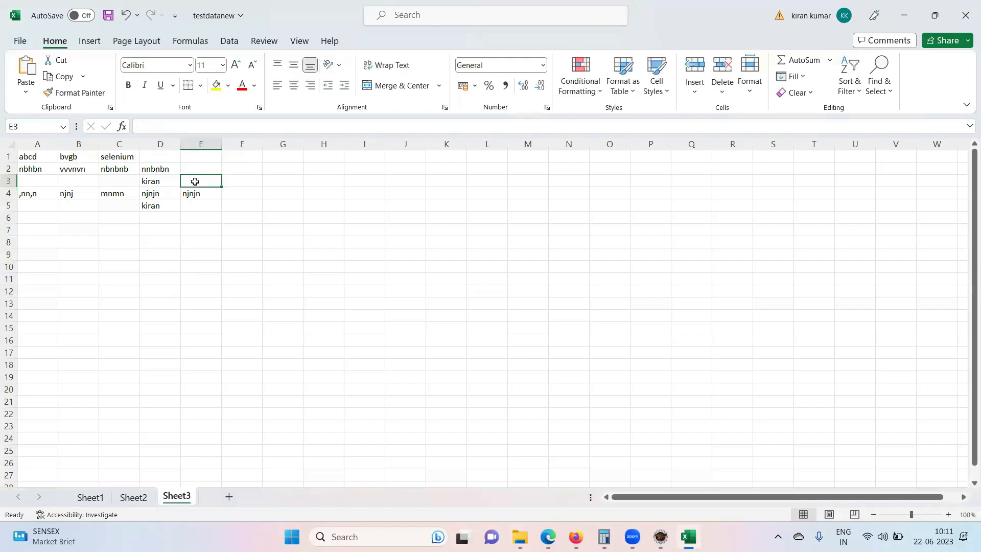
{"action": "left_click", "coordinate": [241, 181]}
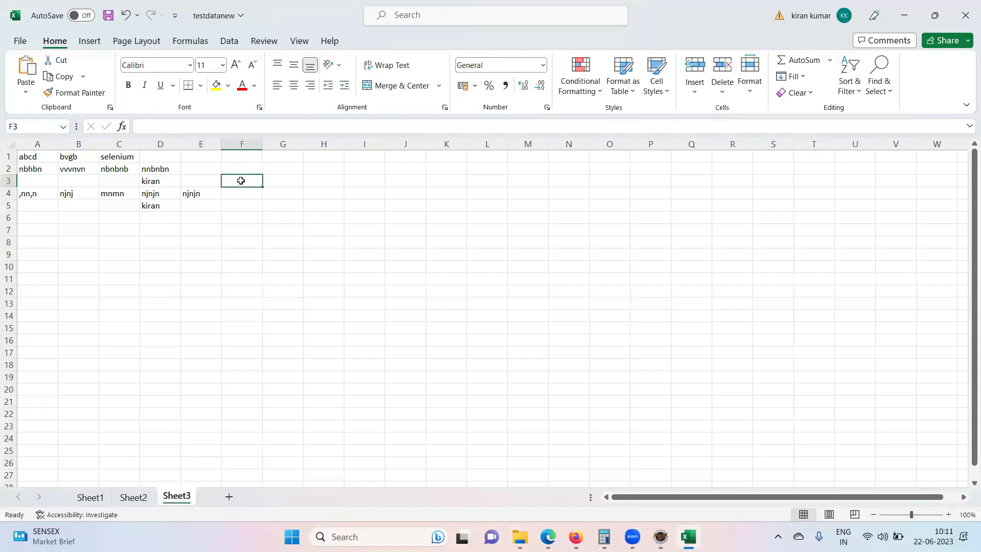
{"action": "left_click", "coordinate": [200, 242]}
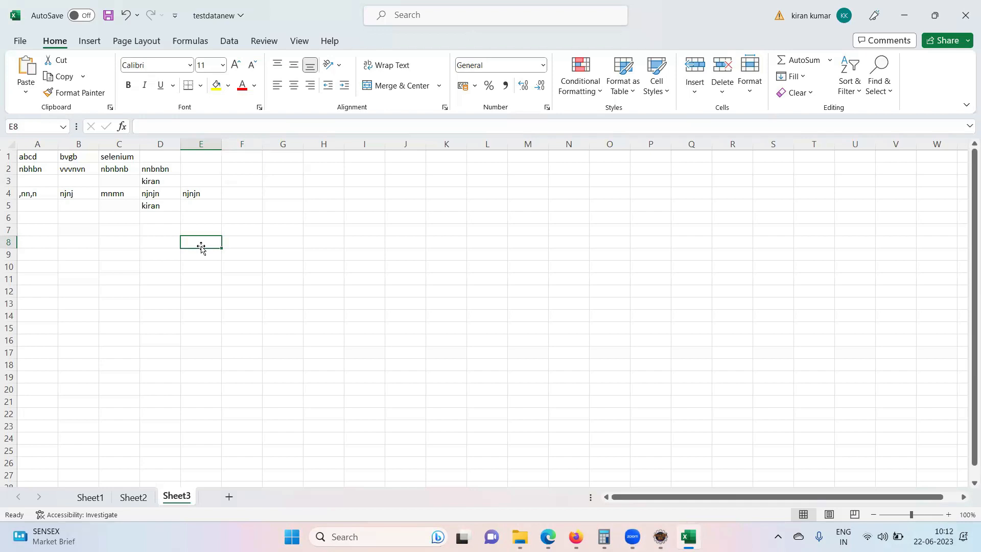
- Look over the other cells of row 3 and start editing the empty C3
{"action": "left_click", "coordinate": [37, 180]}
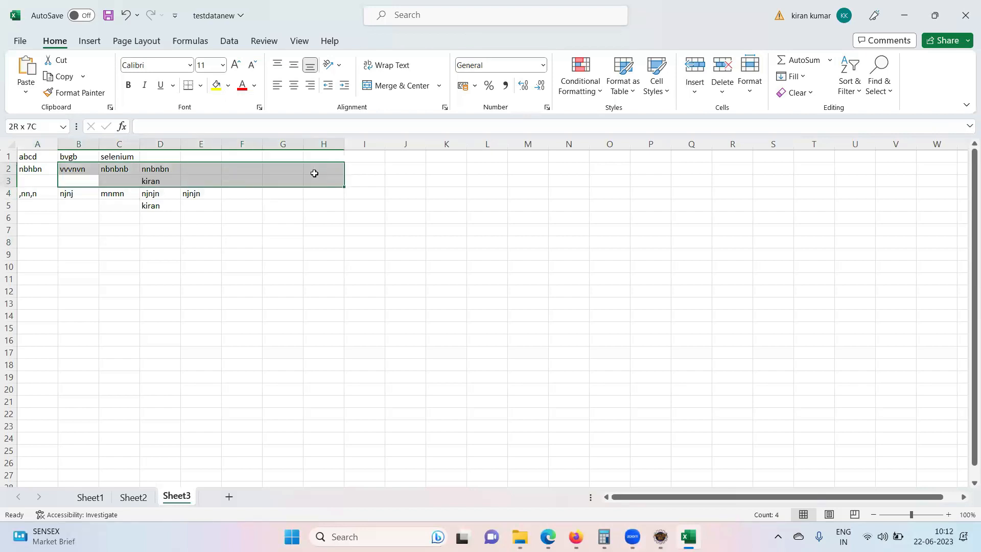
{"action": "left_click", "coordinate": [79, 181]}
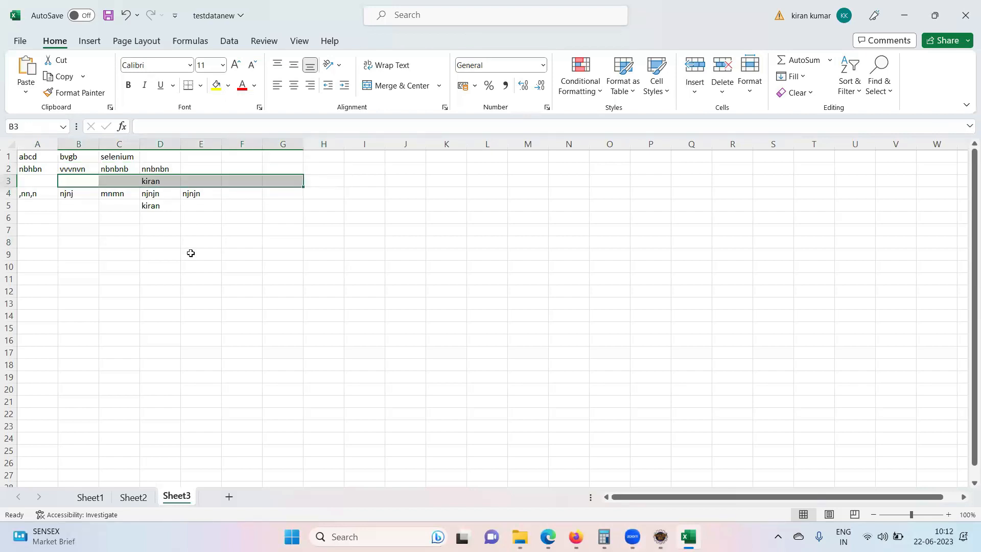
{"action": "left_click", "coordinate": [200, 255]}
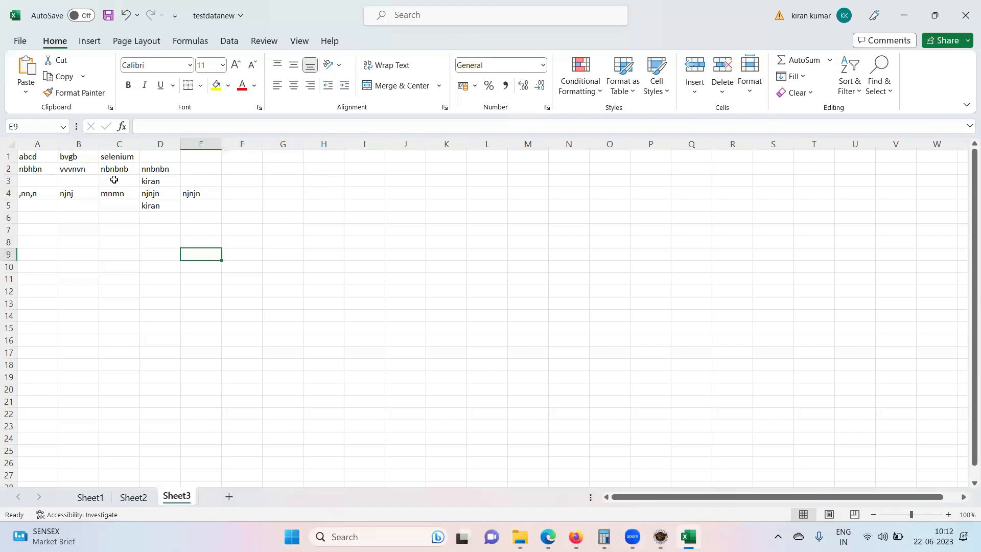
{"action": "double_click", "coordinate": [119, 181]}
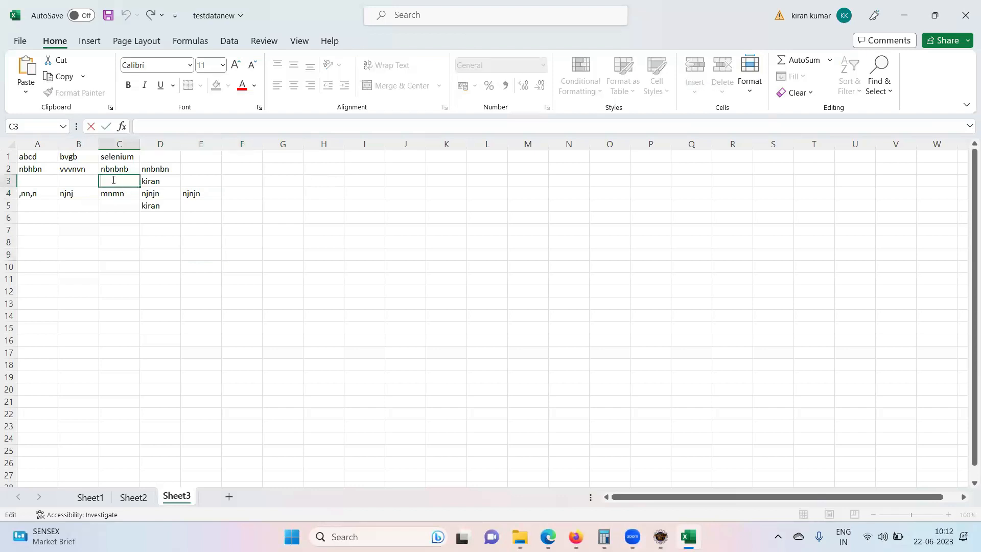
{"action": "left_click", "coordinate": [160, 181]}
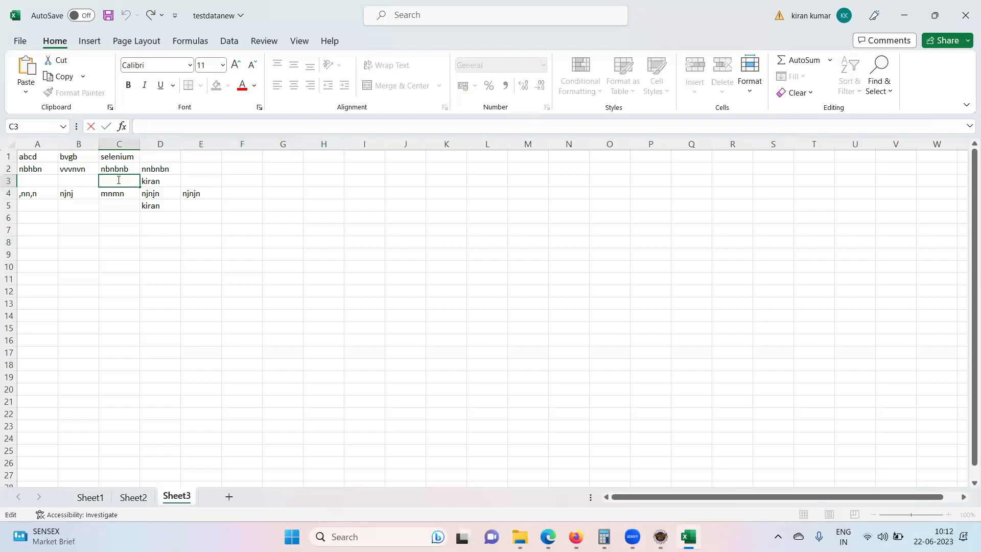
{"action": "mouse_move", "coordinate": [55, 185]}
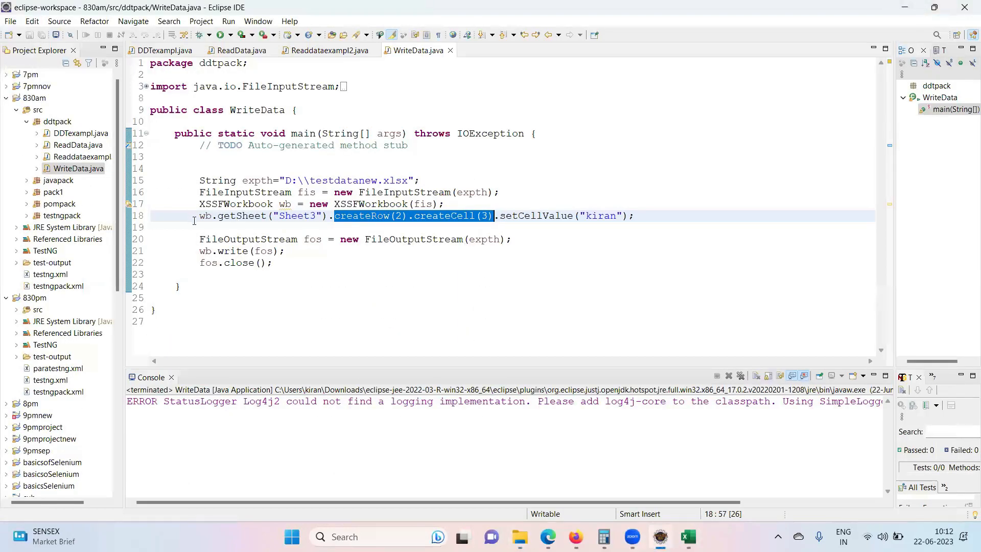
- Comment out the createRow line and start wb.getSheet("Sheet3").getRow(2) on line 19
{"action": "key", "text": "ctrl+/"}
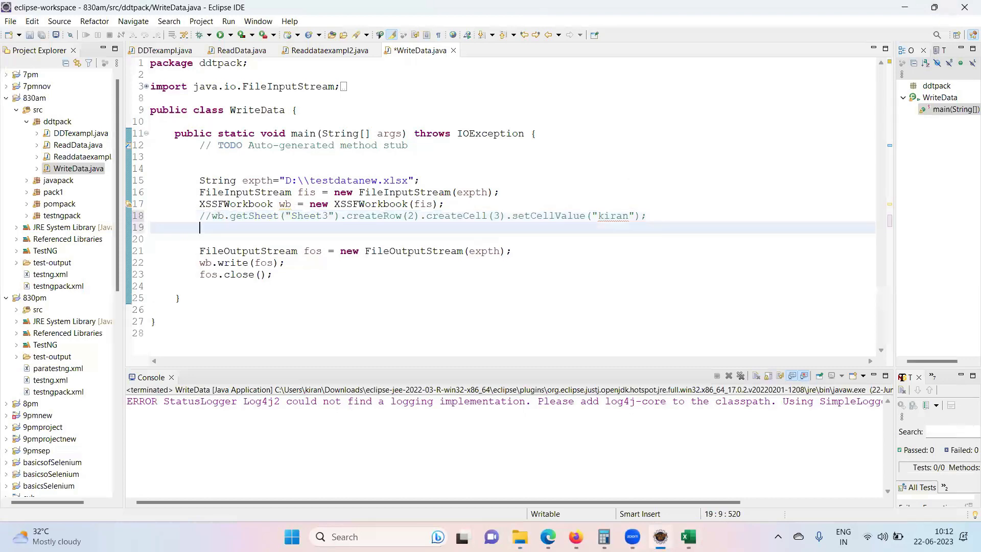
{"action": "type", "text": "wb.get"}
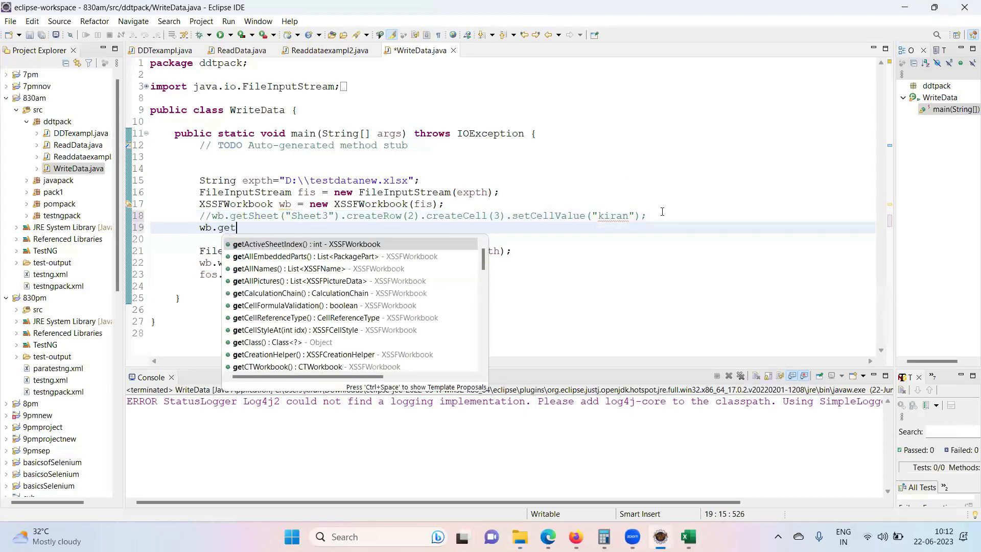
{"action": "type", "text": "s"}
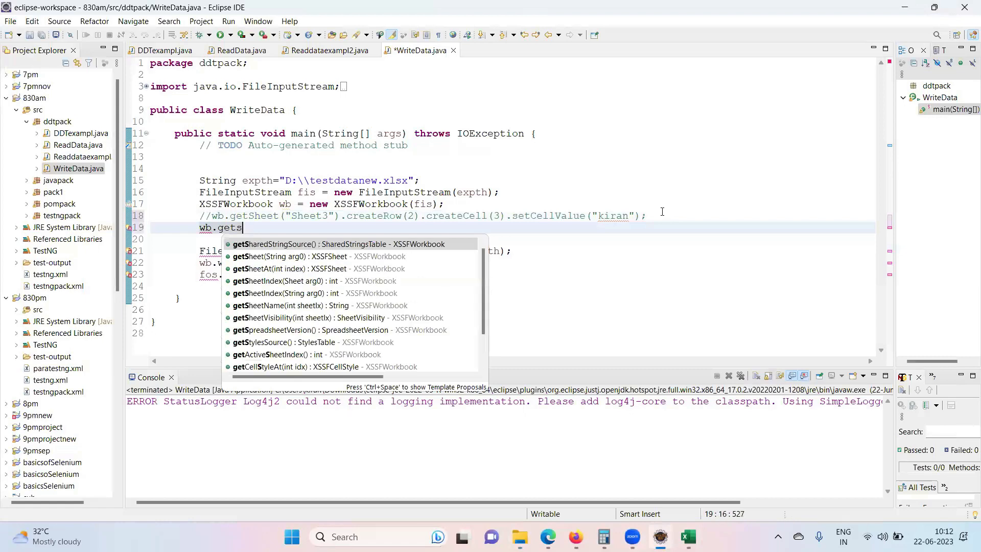
{"action": "key", "text": "BackSpace"}
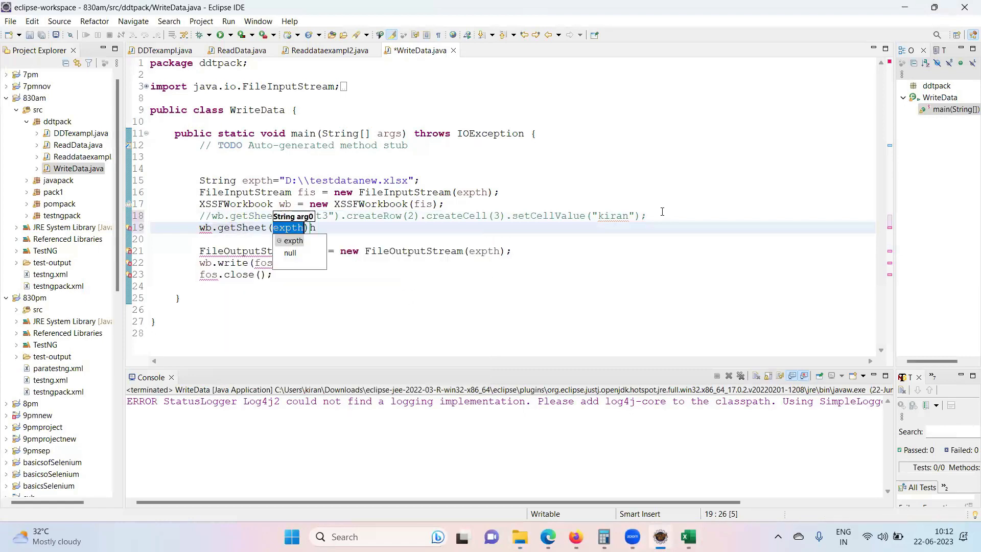
{"action": "type", "text": "\"Sh\""}
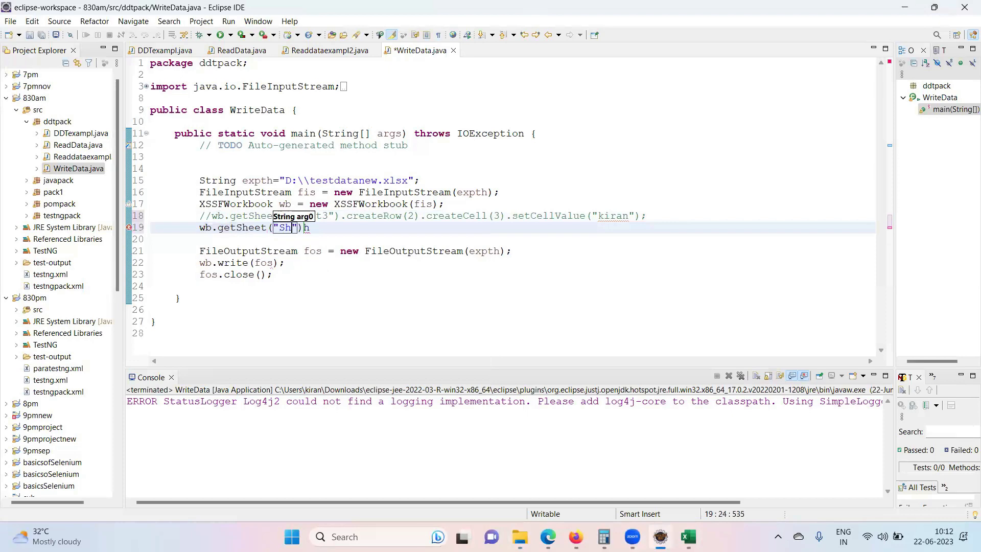
{"action": "type", "text": "eet3"}
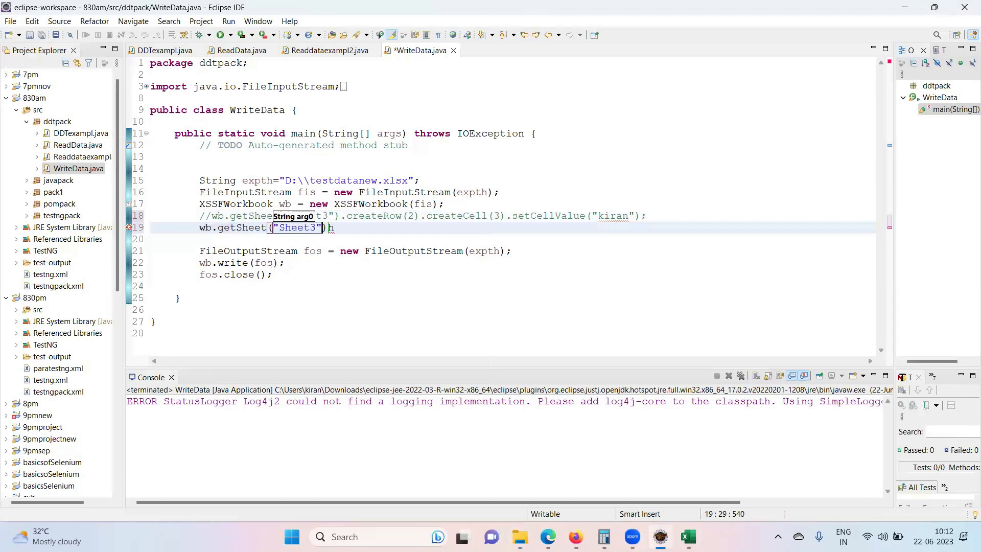
{"action": "type", "text": "."}
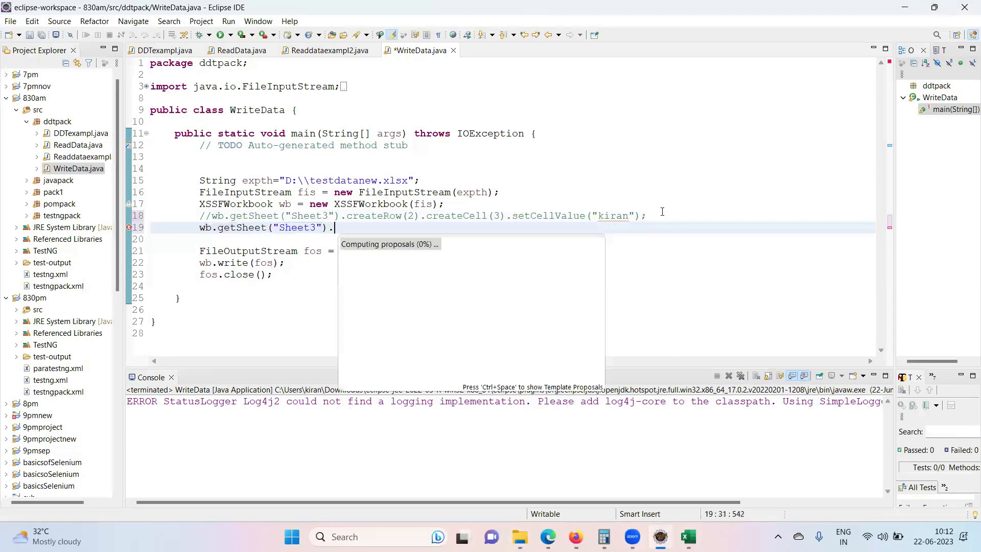
{"action": "type", "text": "getr"}
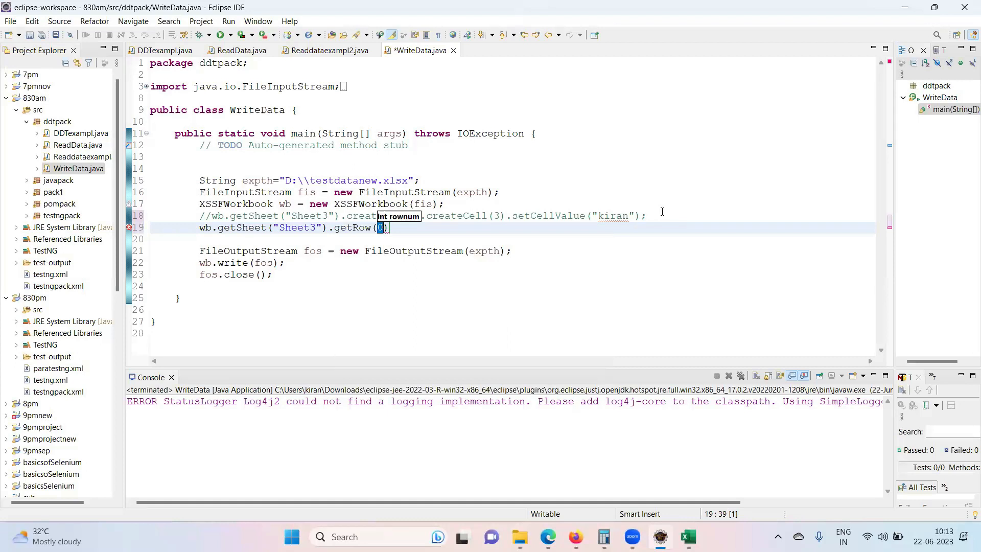
{"action": "type", "text": "2"}
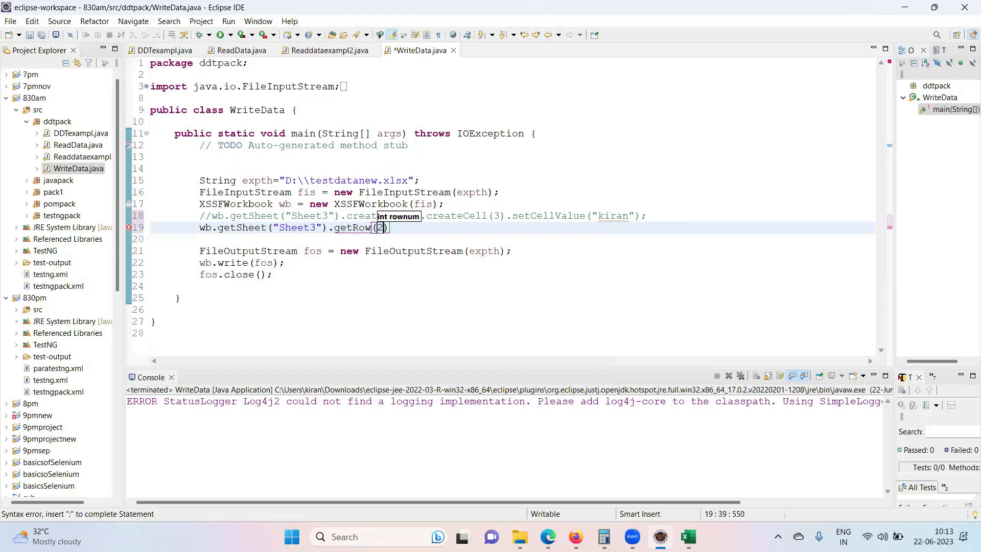
- Chain .createCell(2).setCellValue("selenium testing"); onto the getRow call
{"action": "type", "text": ".cre"}
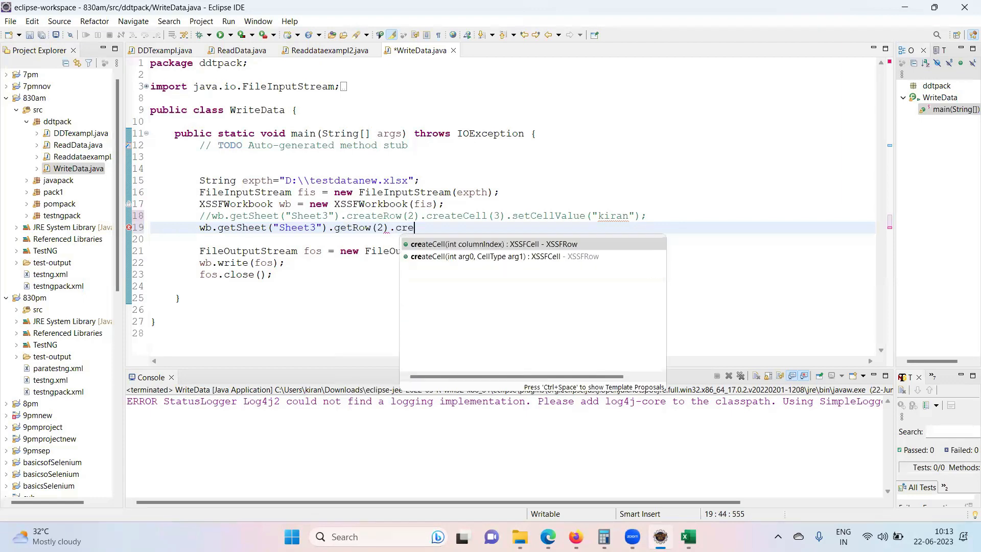
{"action": "left_click", "coordinate": [492, 245]}
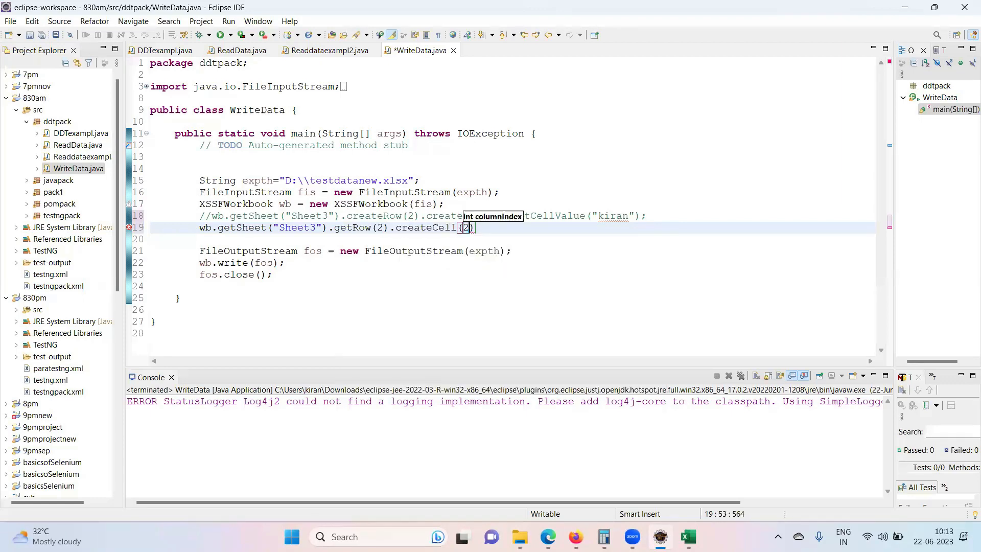
{"action": "type", "text": "."}
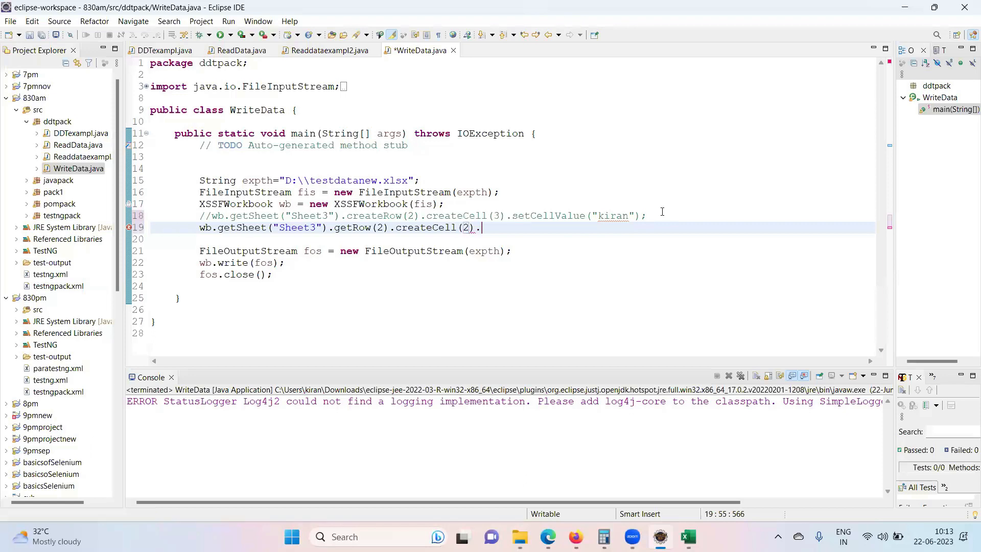
{"action": "type", "text": "setst"}
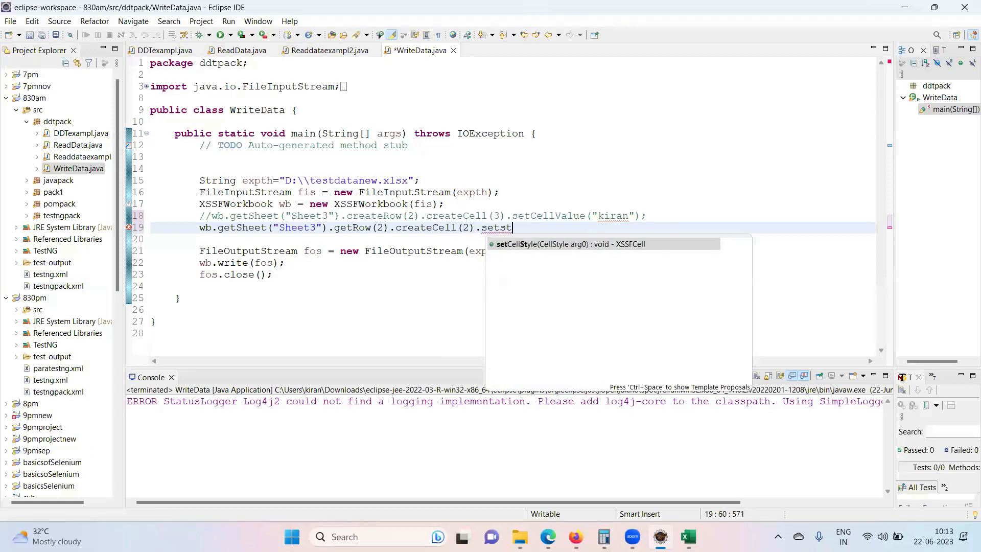
{"action": "key", "text": "Backspace"}
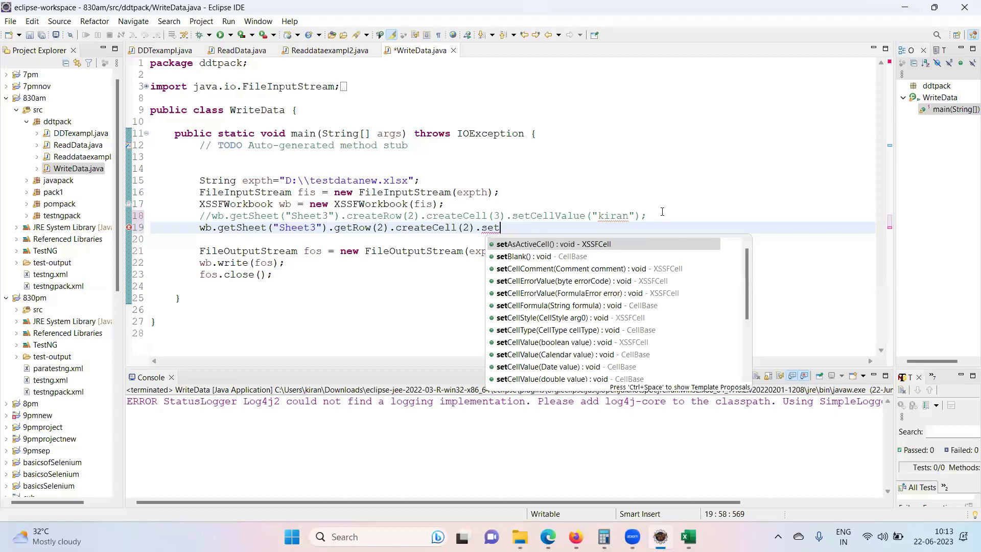
{"action": "type", "text": "cellva"}
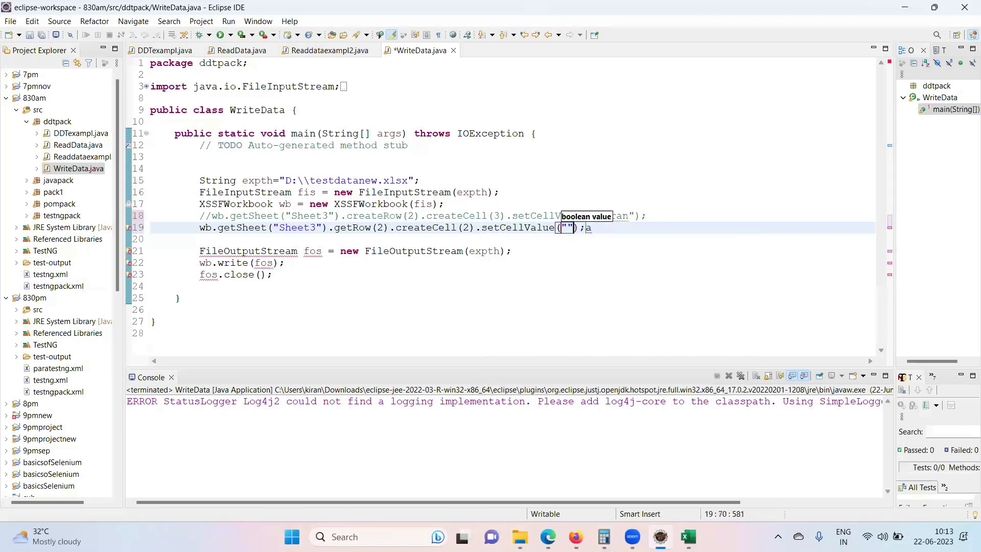
{"action": "type", "text": "selenium"}
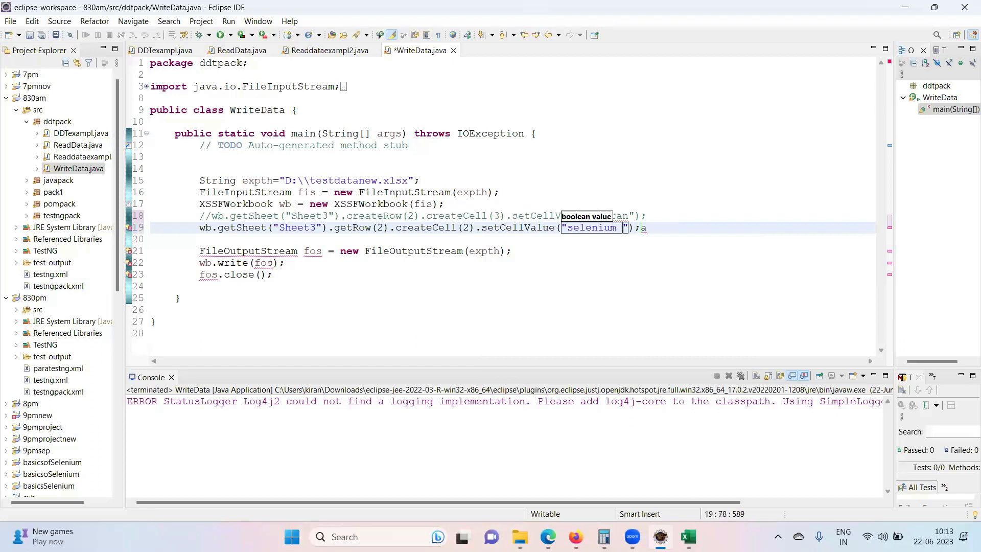
{"action": "type", "text": "testinf"}
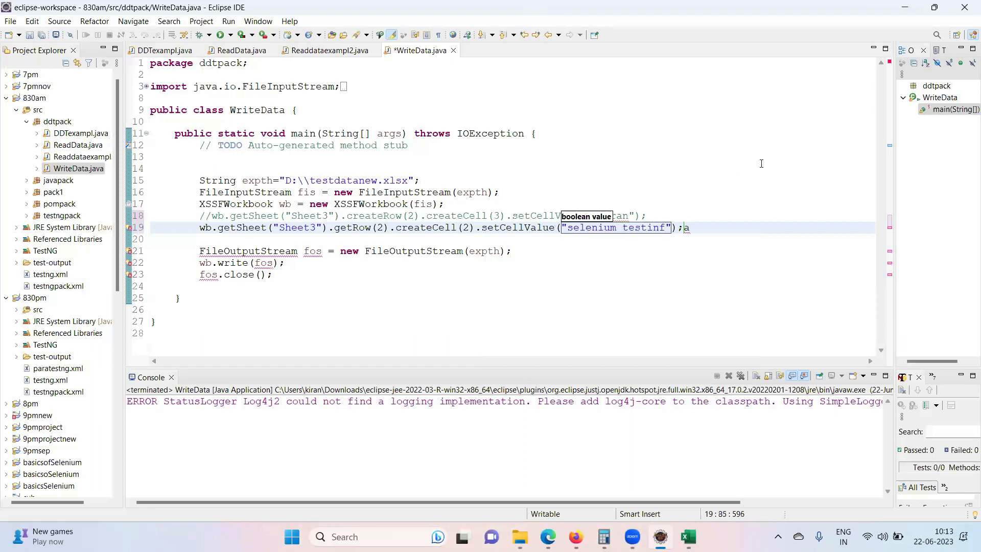
{"action": "type", "text": "g"}
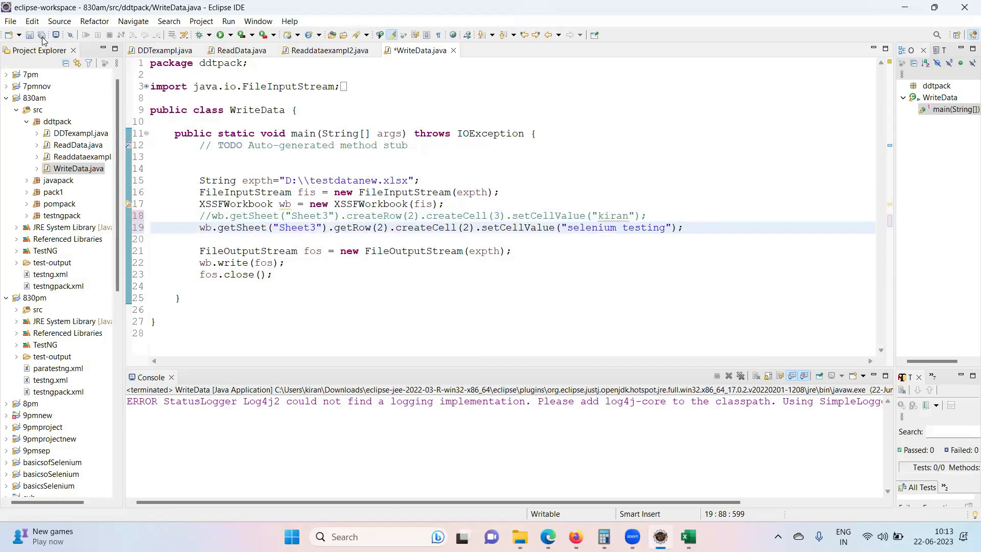
- Save WriteData, then check cells C3 and D3 in the testdatanew workbook
{"action": "left_click", "coordinate": [43, 35]}
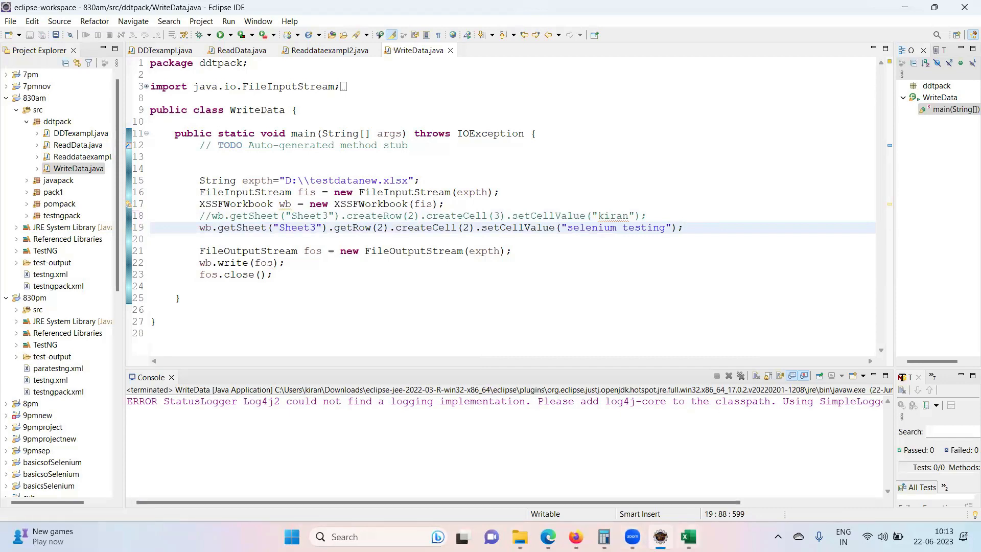
{"action": "left_click", "coordinate": [687, 537]}
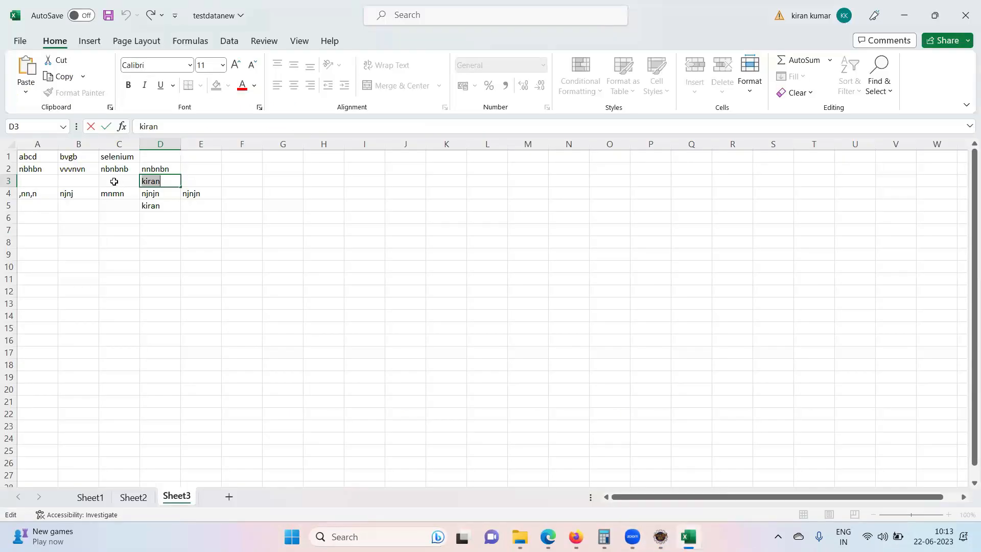
{"action": "left_click", "coordinate": [119, 180]}
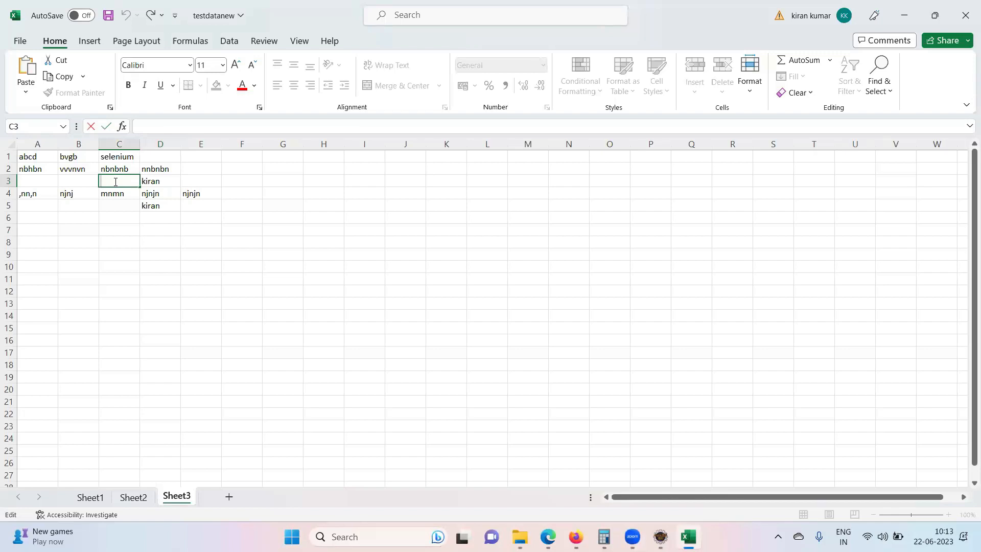
{"action": "left_click", "coordinate": [159, 181]}
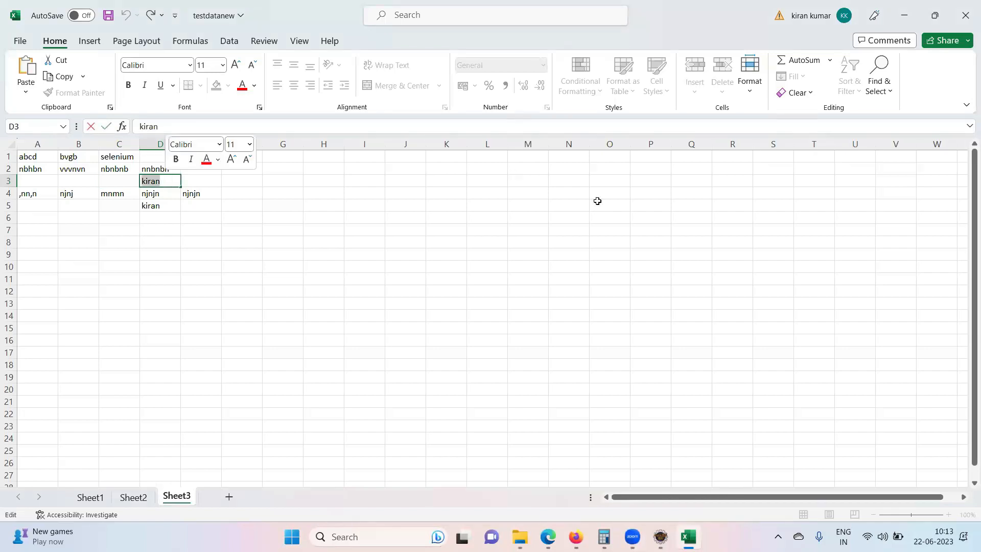
- Close the testdatanew workbook, saving its changes
{"action": "left_click", "coordinate": [965, 15]}
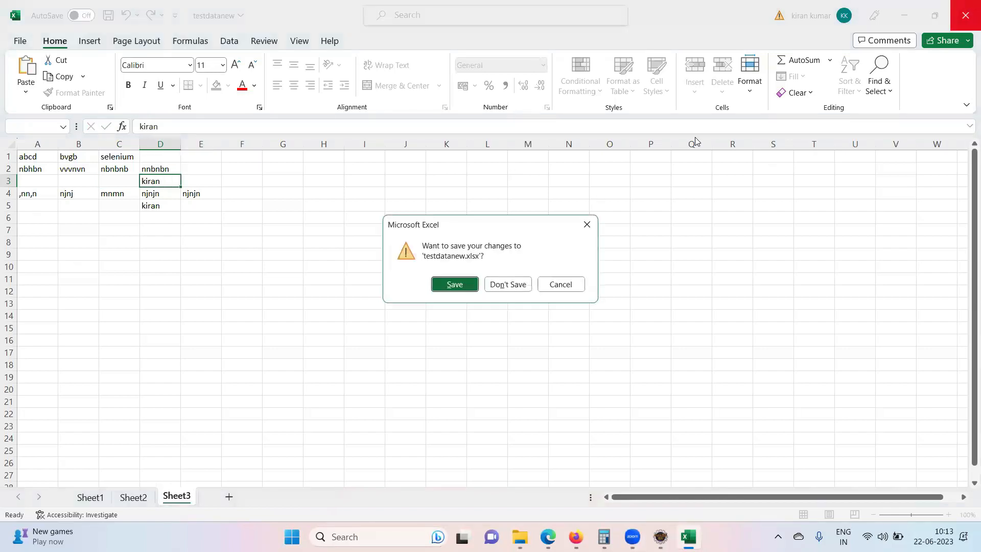
{"action": "left_click", "coordinate": [454, 284]}
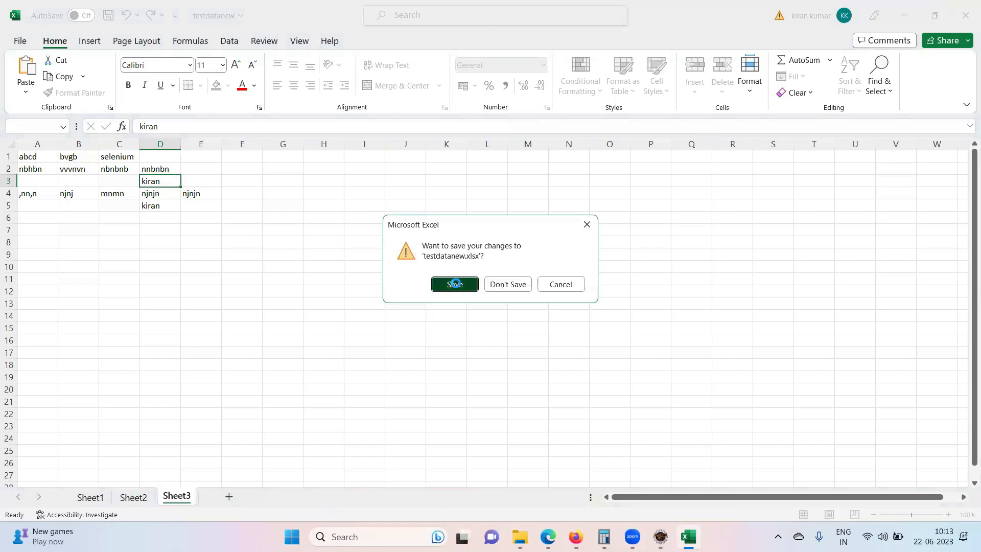
{"action": "left_click", "coordinate": [454, 284]}
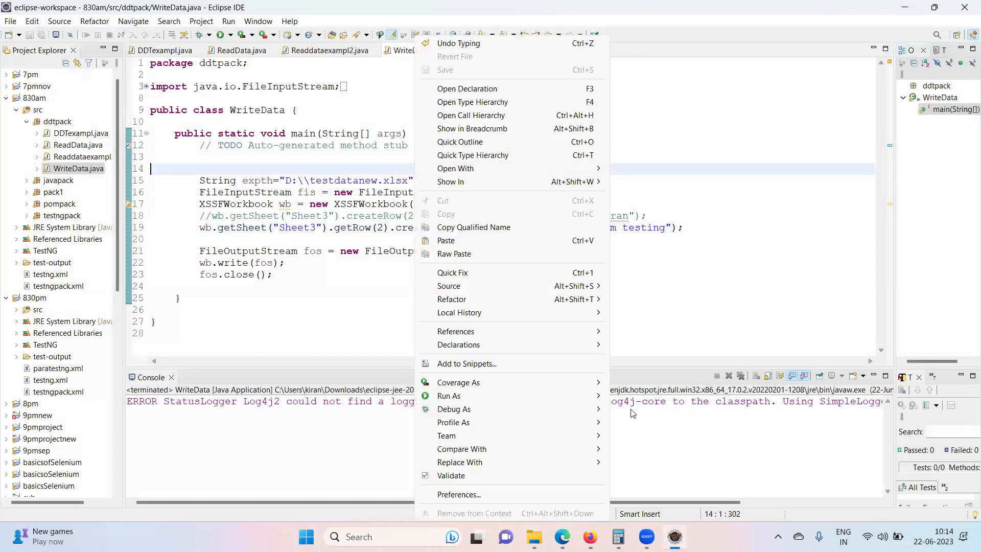
{"action": "mouse_move", "coordinate": [448, 395]}
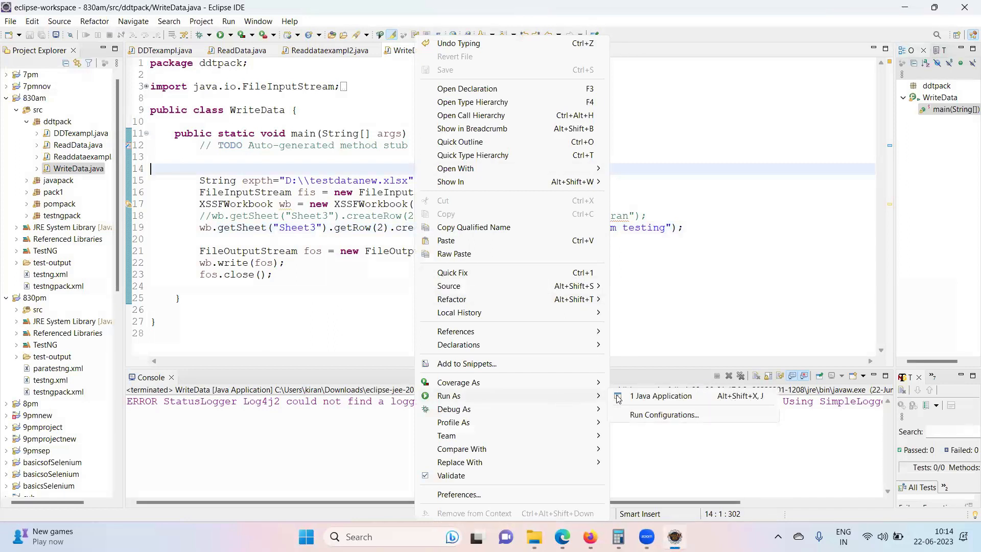
- Run WriteData as a Java application; the console reports termination with only a logger warning
{"action": "left_click", "coordinate": [659, 395]}
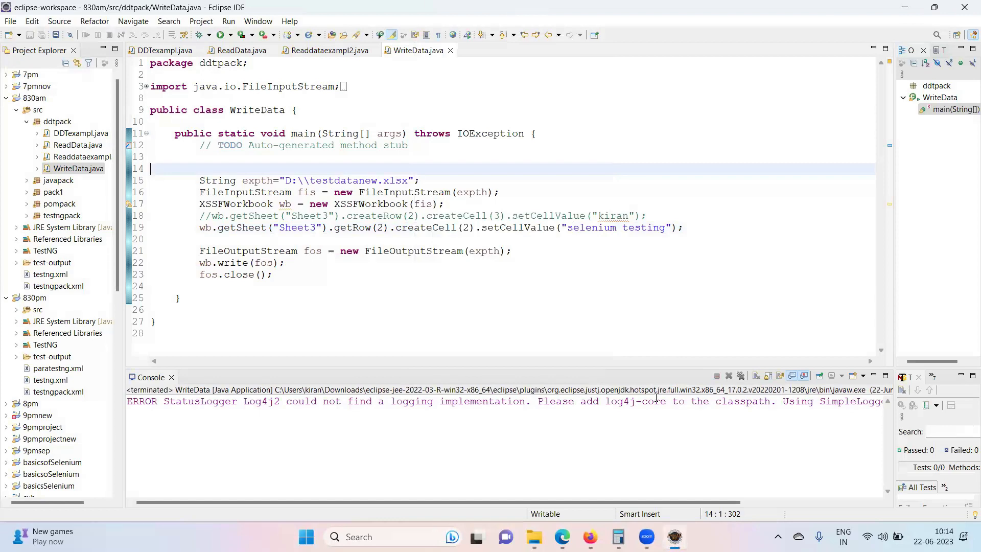
{"action": "mouse_move", "coordinate": [563, 531]}
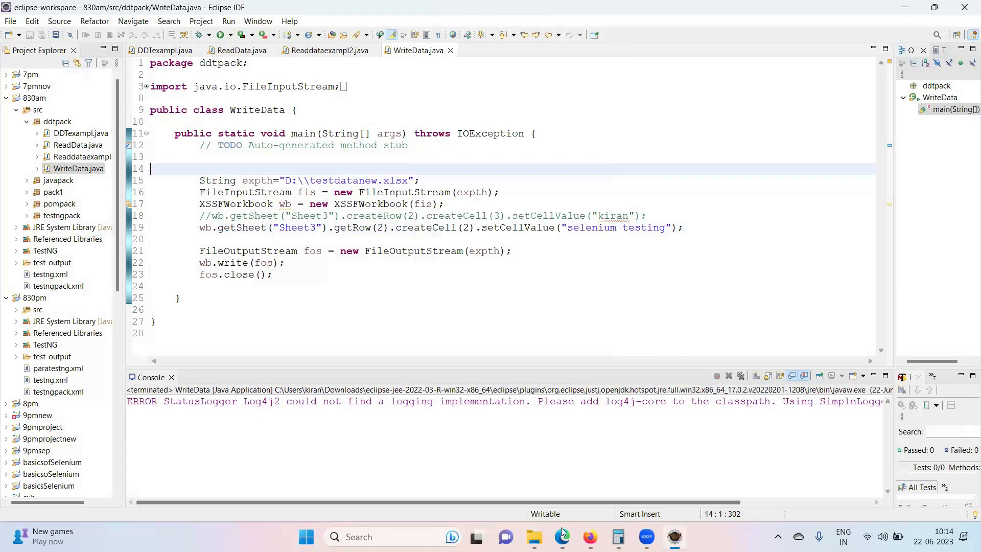
- Reopen the testdatanew workbook from File Explorer to check Sheet3
{"action": "left_click", "coordinate": [533, 536]}
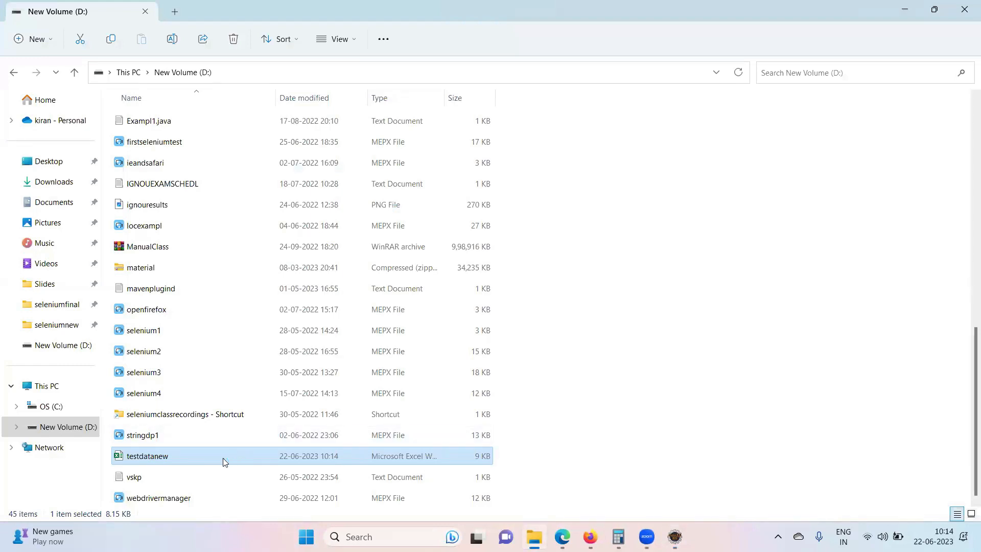
{"action": "double_click", "coordinate": [148, 455]}
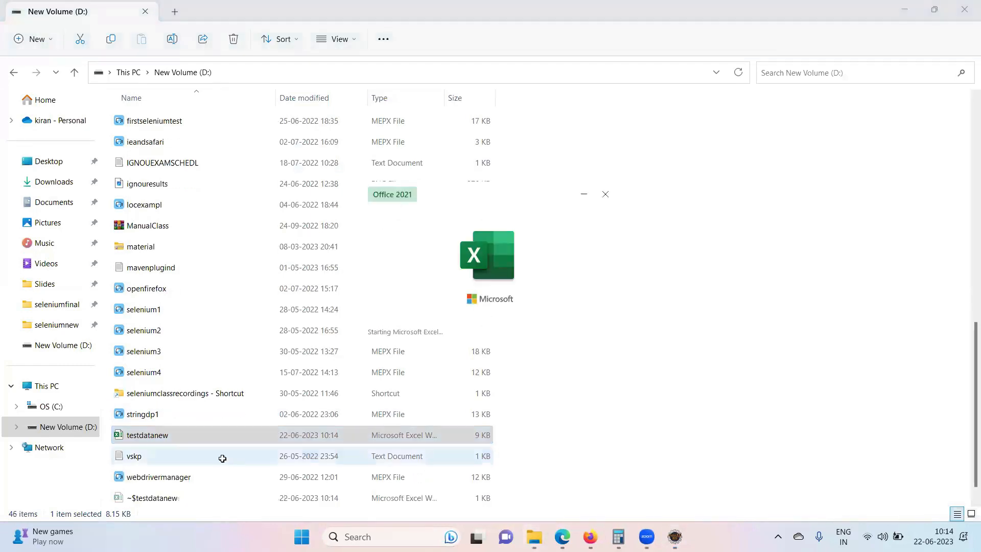
{"action": "double_click", "coordinate": [146, 436]}
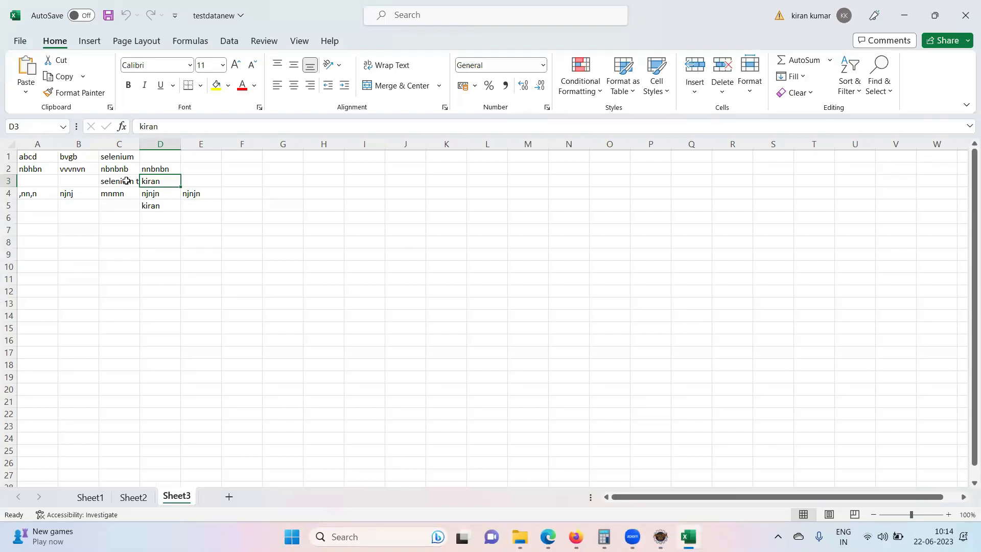
- Widen column C until 'selenium testing' in C3 reads fully beside 'kiran' in D3
{"action": "left_click_drag", "start_coordinate": [140, 143], "coordinate": [192, 143]}
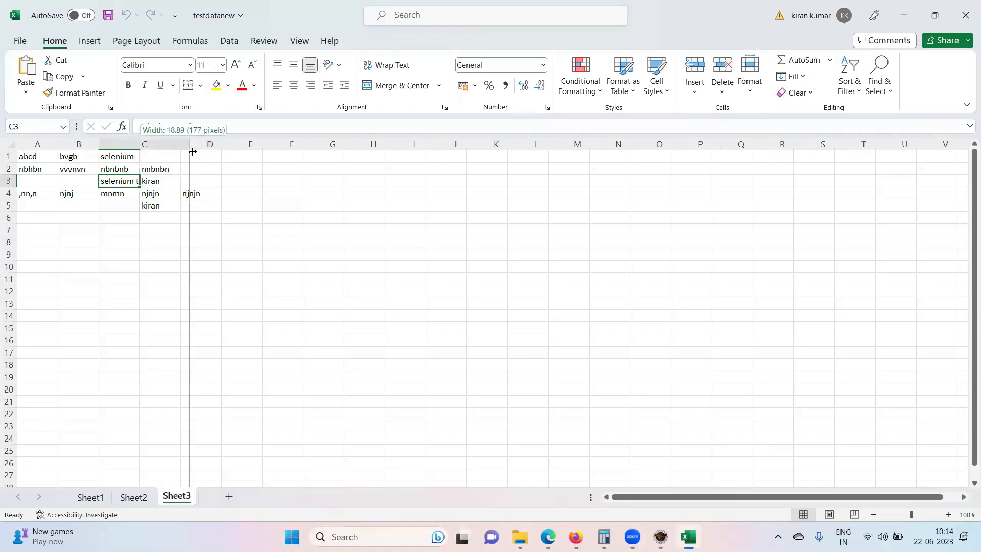
{"action": "left_click_drag", "start_coordinate": [193, 144], "coordinate": [193, 144]}
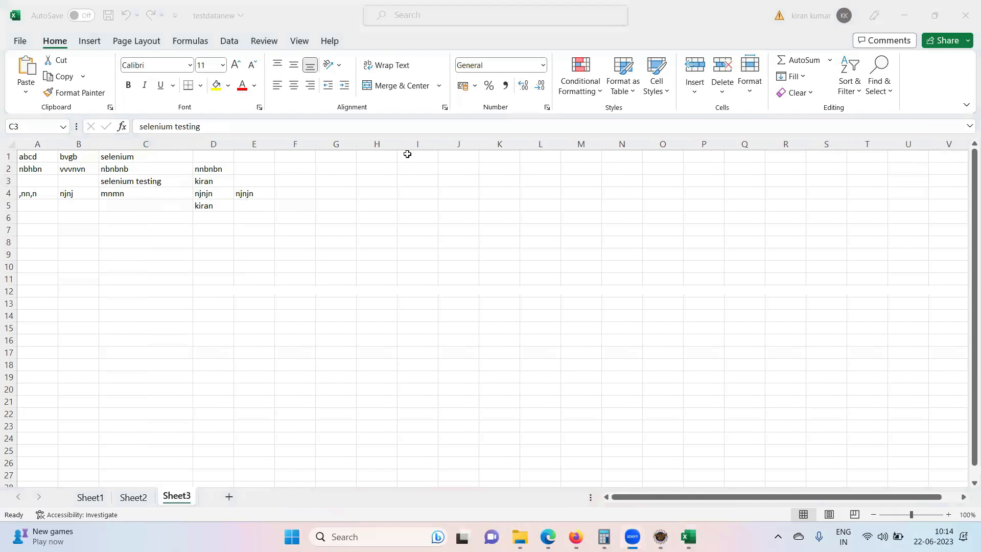
{"action": "mouse_move", "coordinate": [544, 145]}
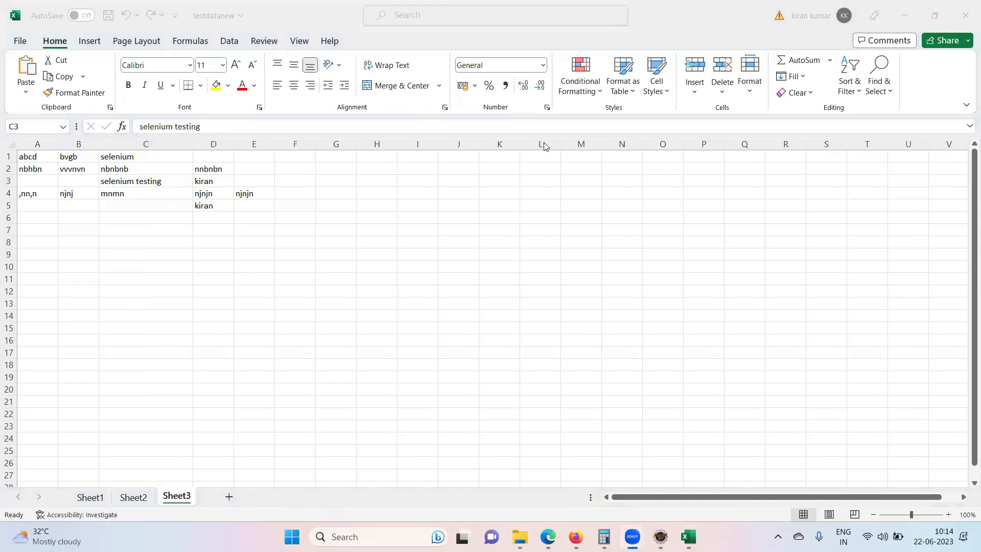